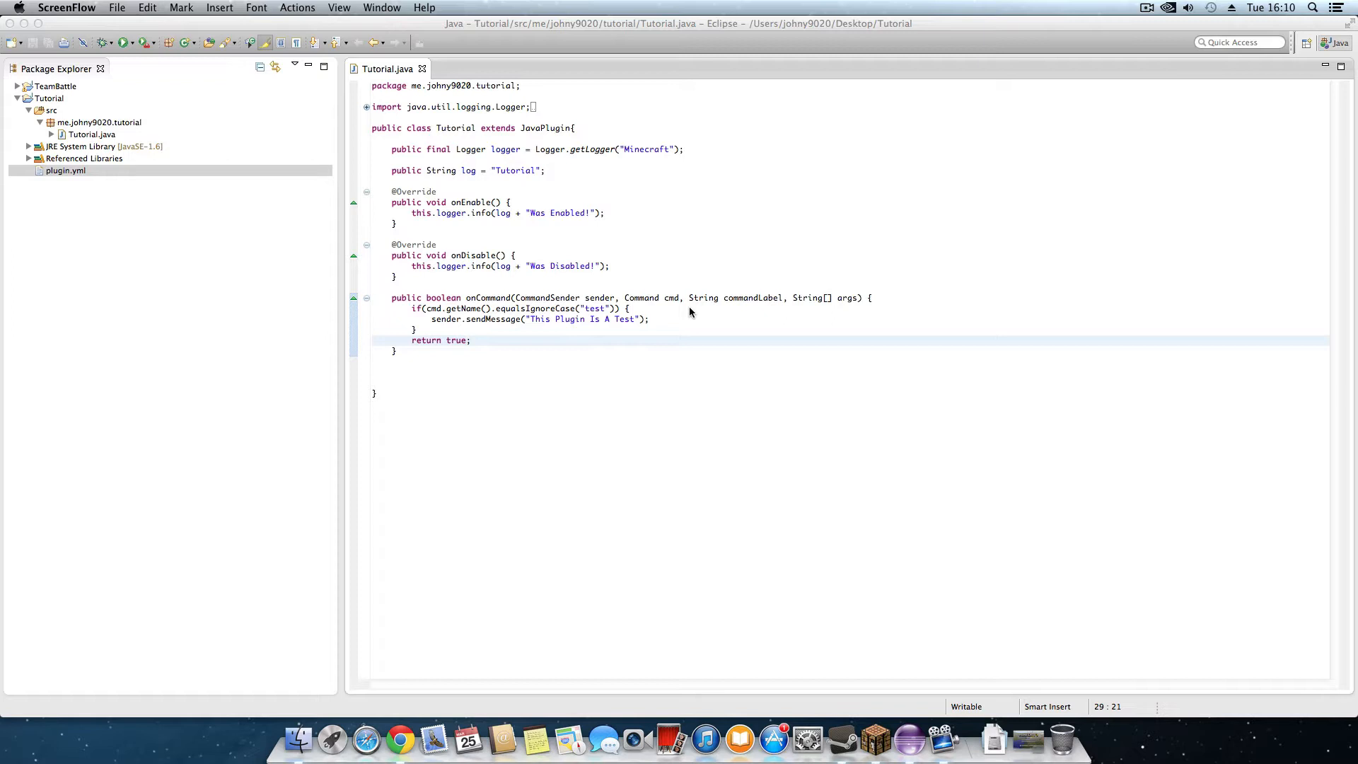
{"action": "mouse_move", "coordinate": [485, 308]}
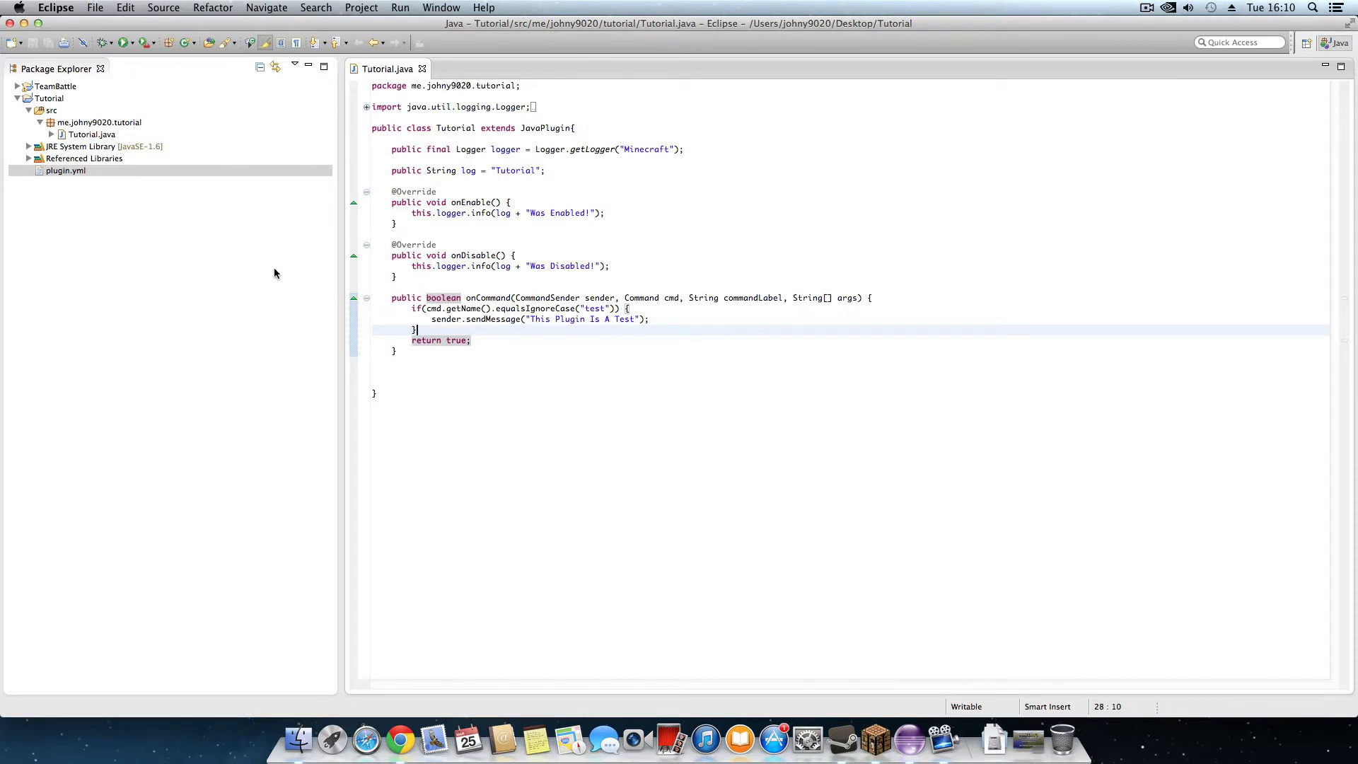
Write else if(cmd.getName().equalsIgnoreCase("heal")) { } after the test block's closing brace
{"action": "type", "text": "e"}
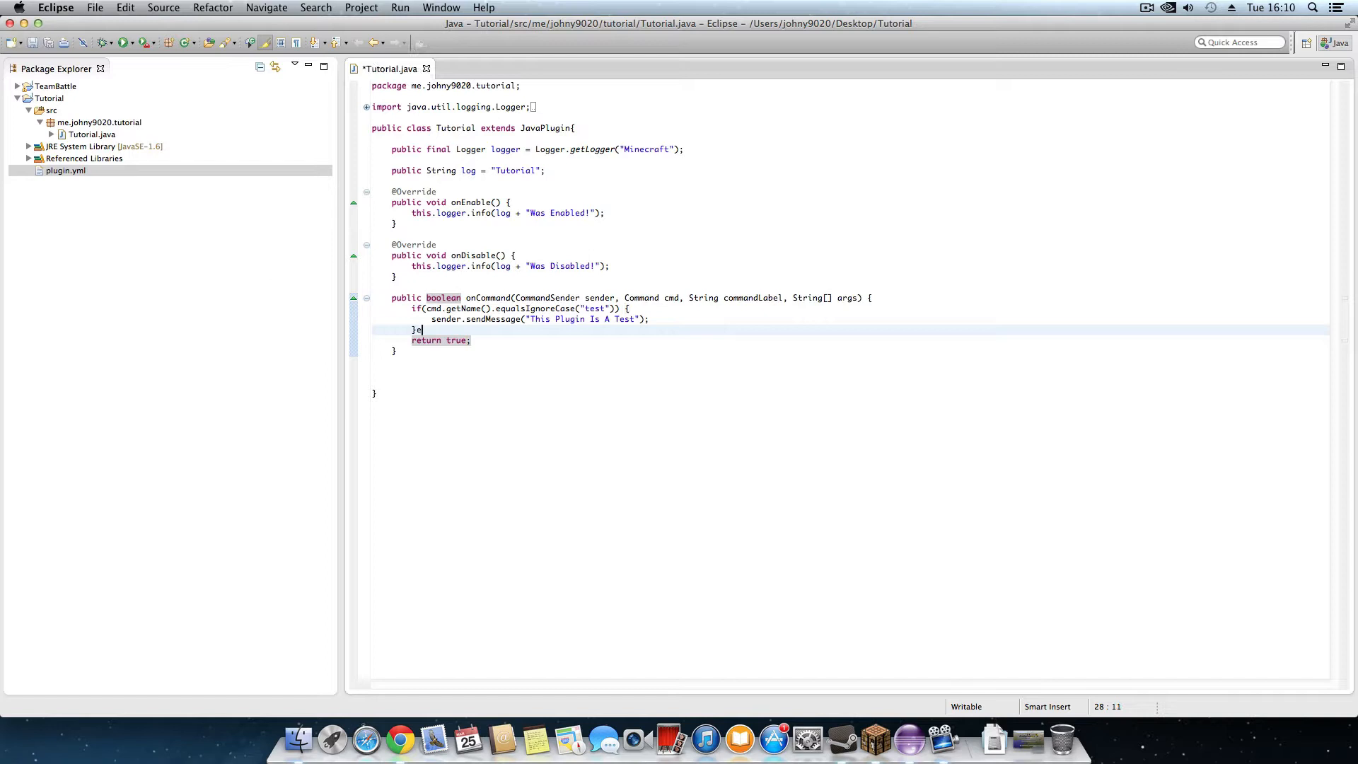
{"action": "key", "text": "Backspace"}
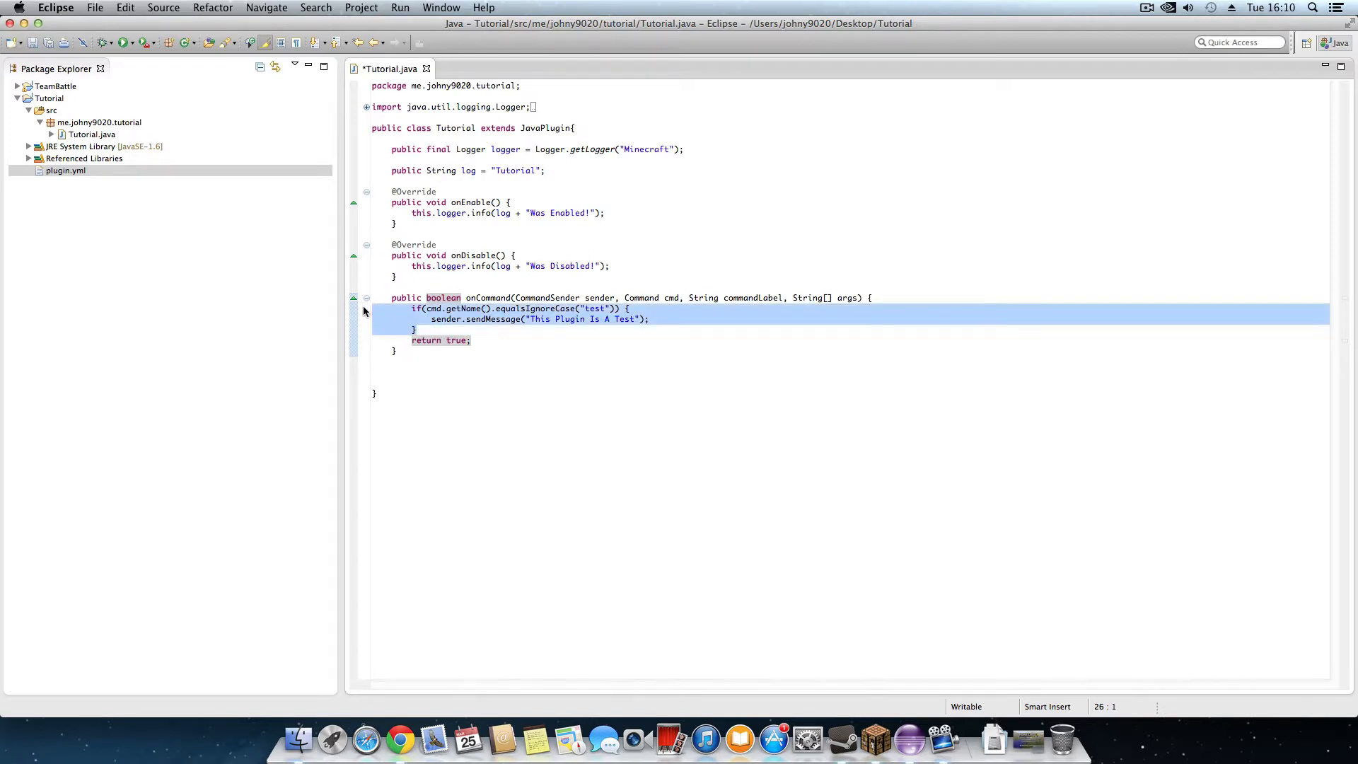
{"action": "left_click", "coordinate": [425, 330]}
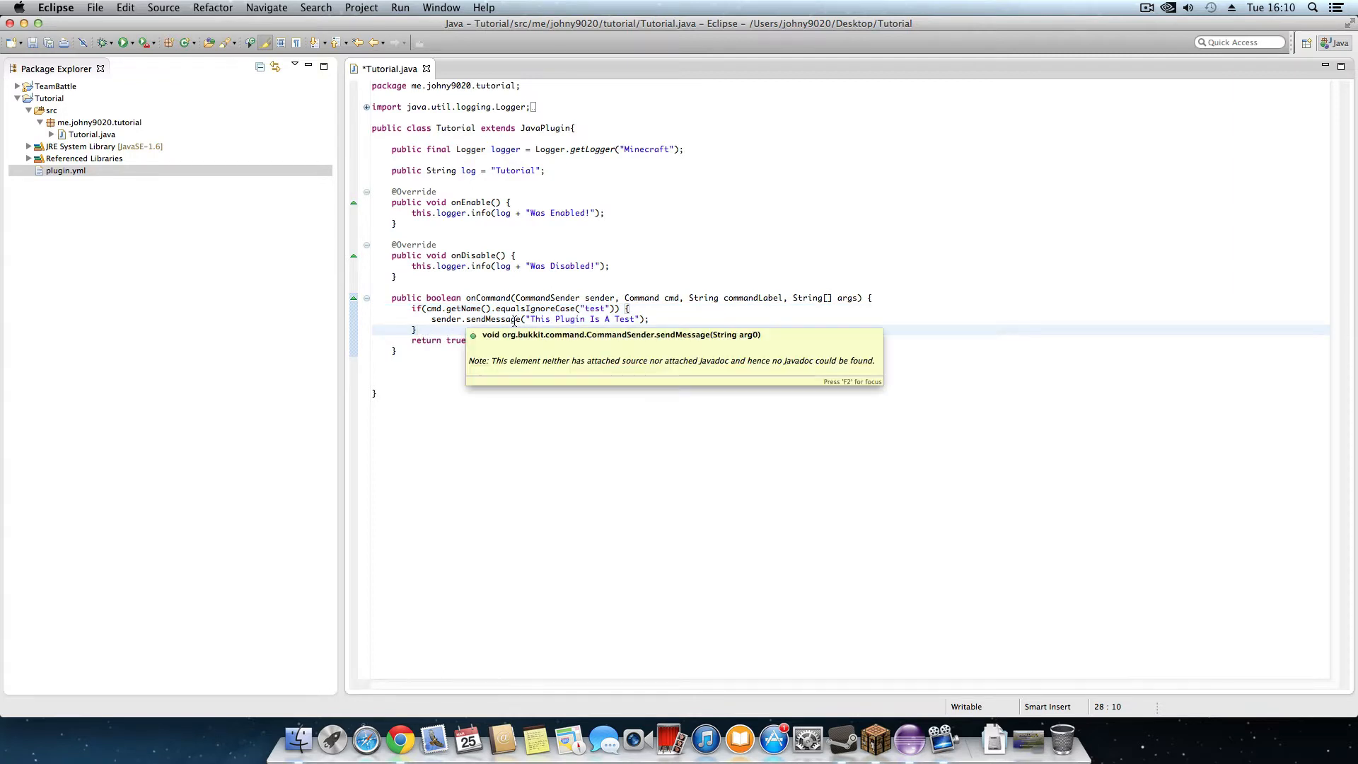
{"action": "type", "text": "else"}
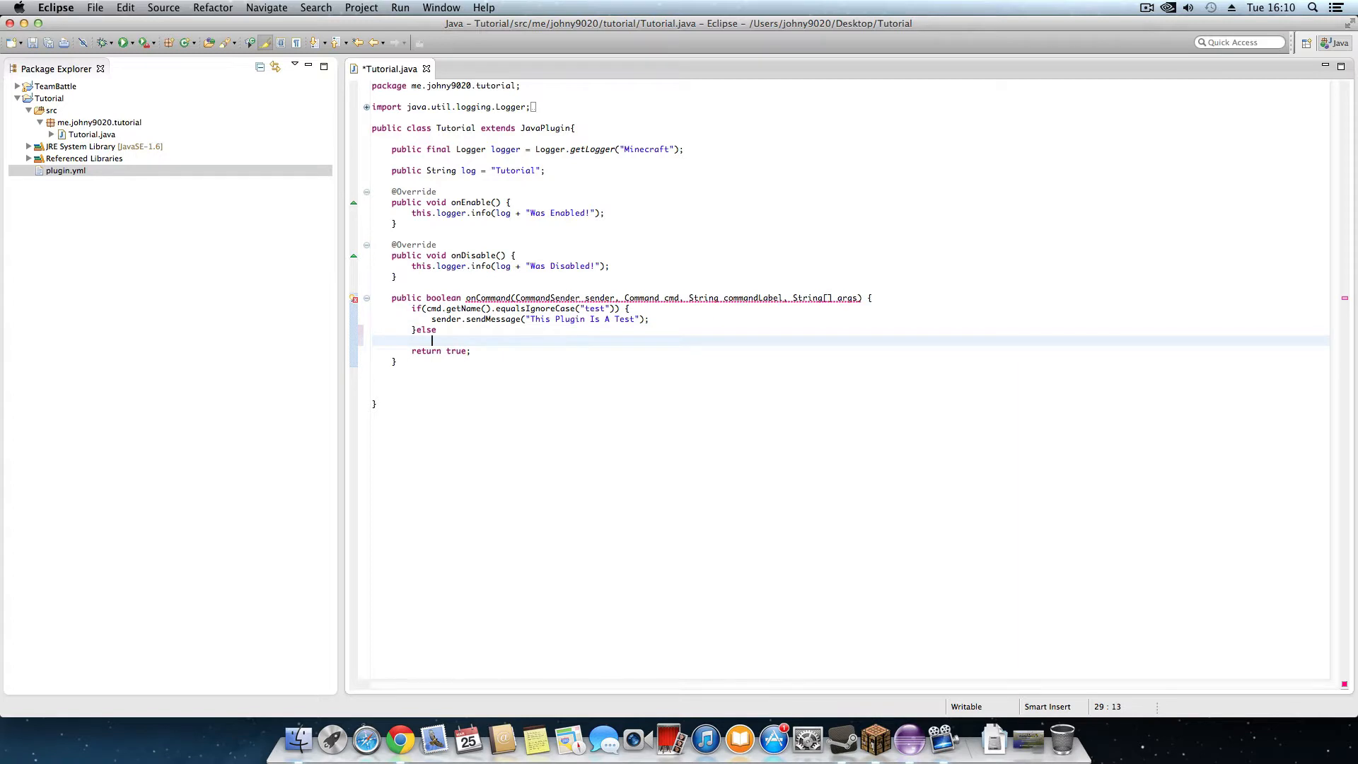
{"action": "type", "text": "if()"}
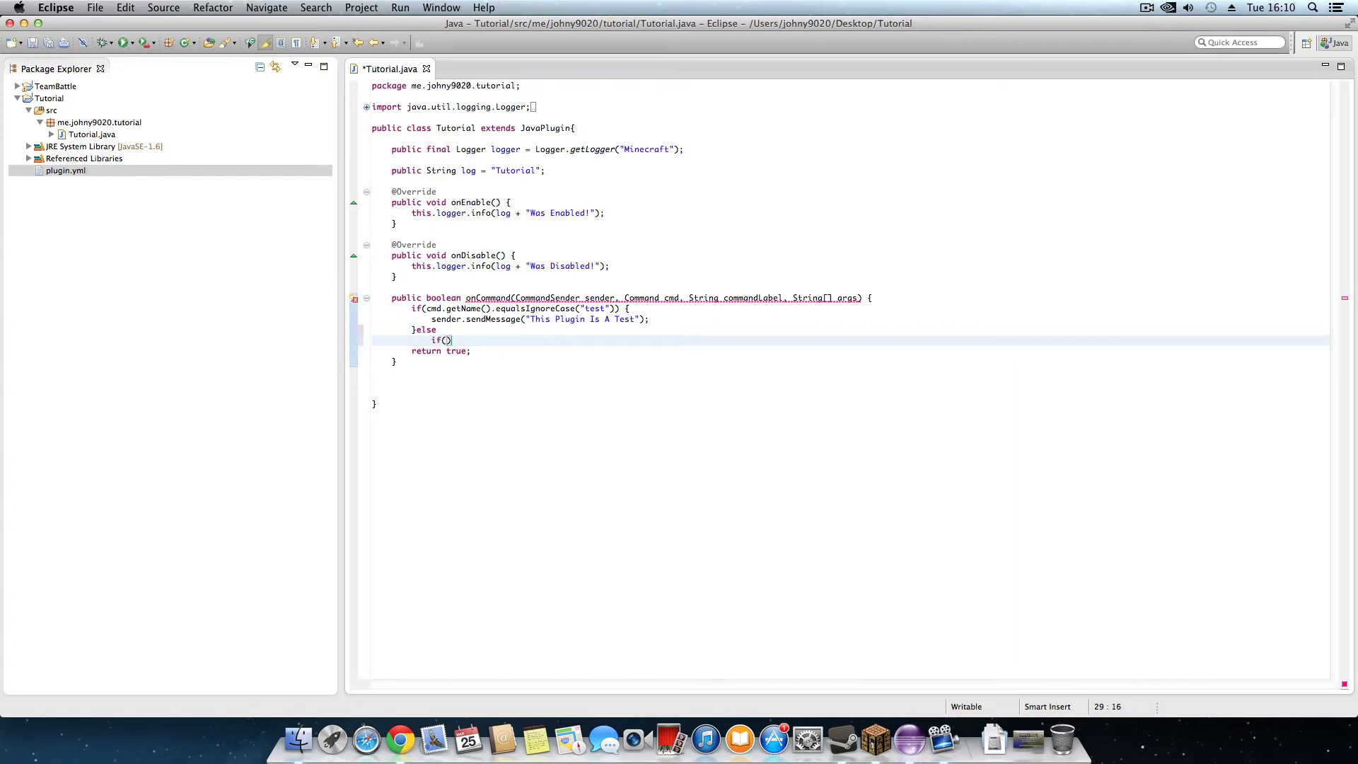
{"action": "type", "text": "cmd.h"}
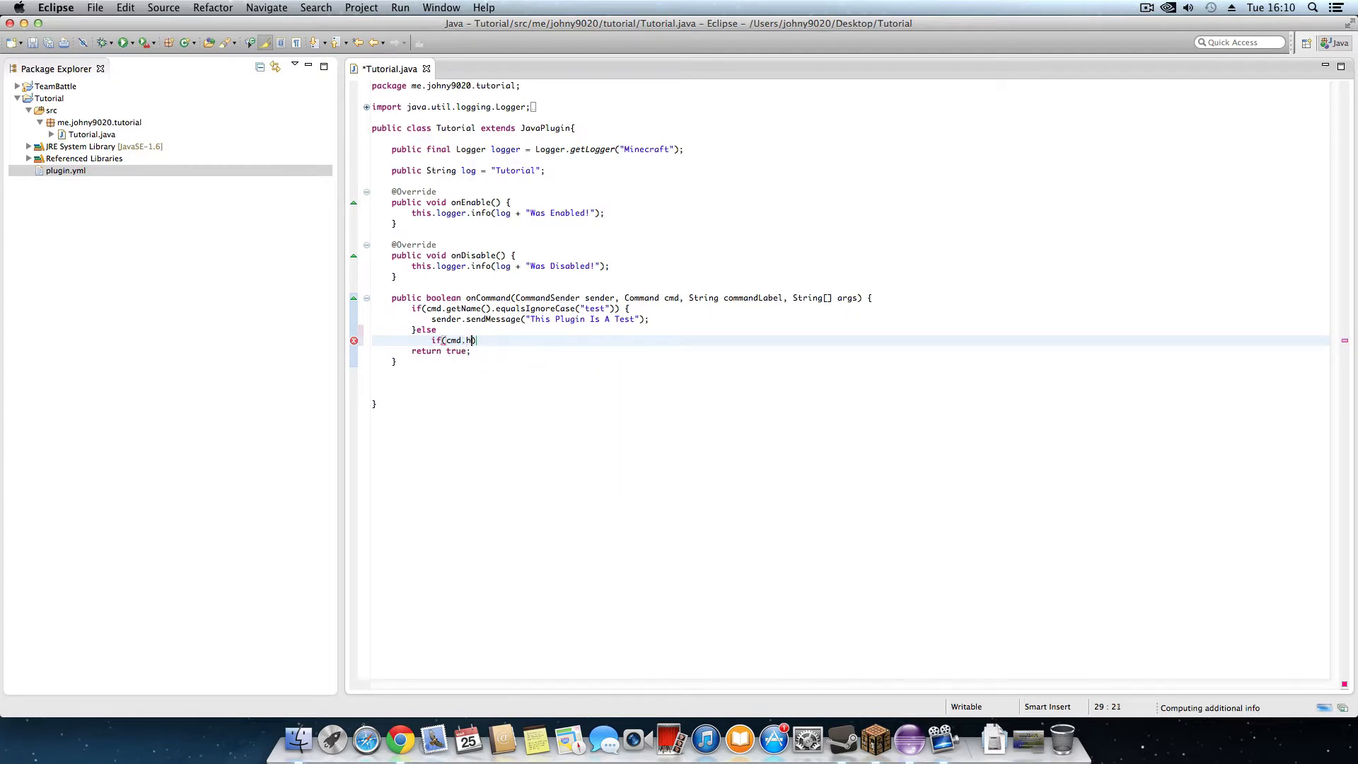
{"action": "type", "text": "et"}
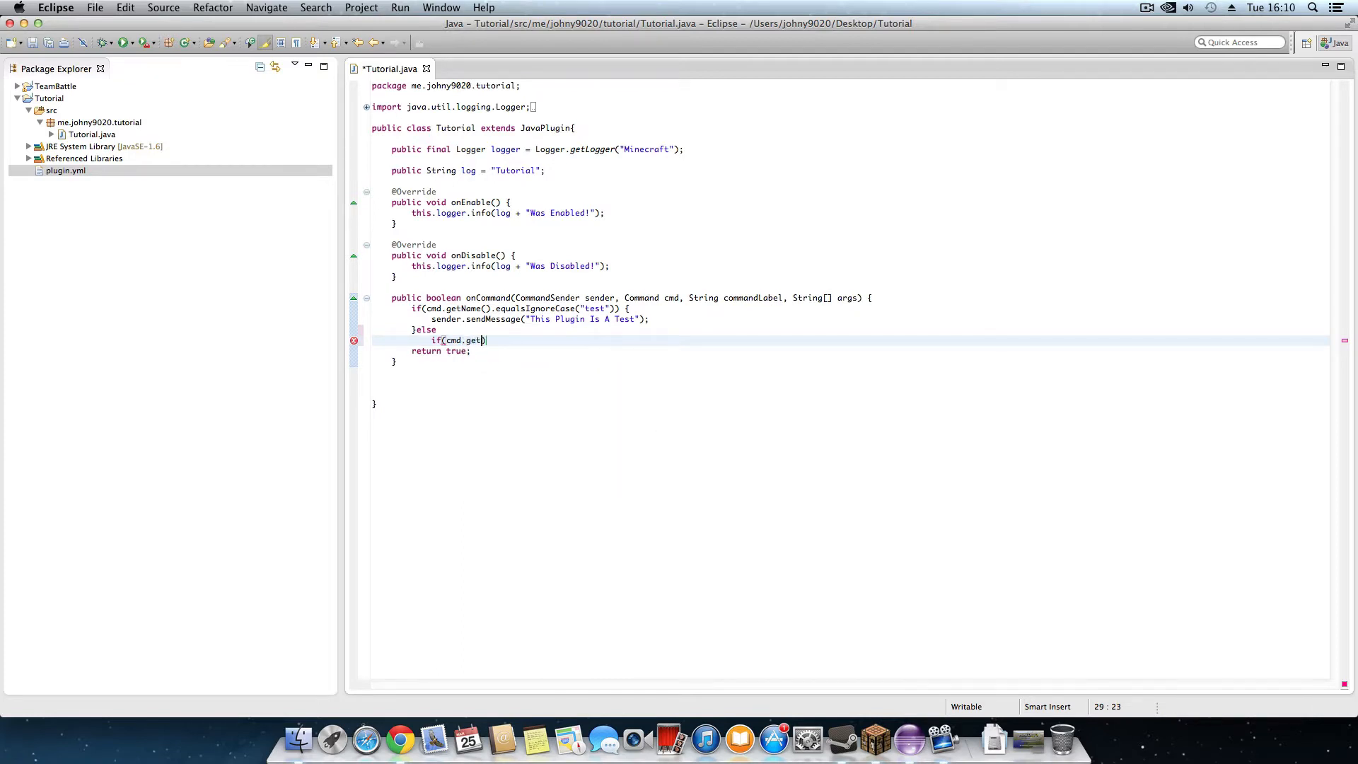
{"action": "type", "text": "Nam"}
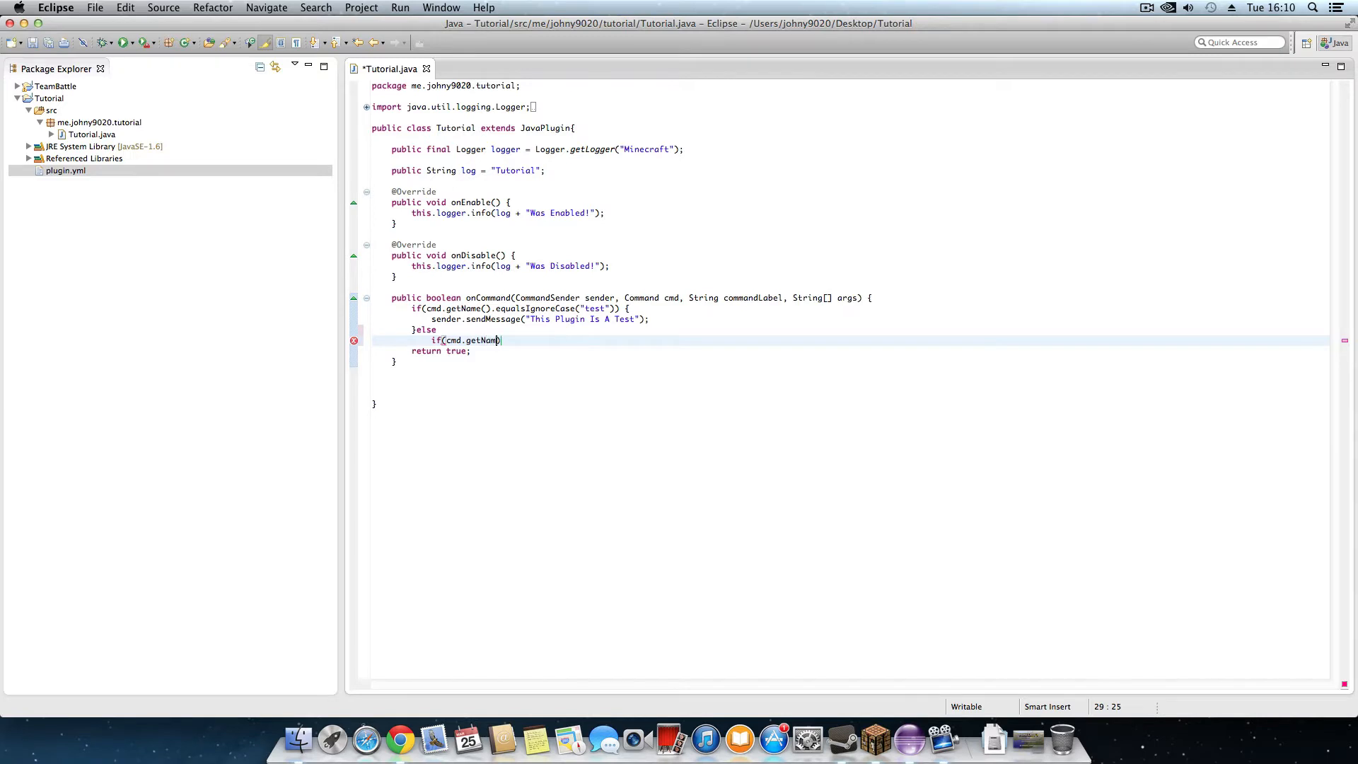
{"action": "type", "text": "().)"}
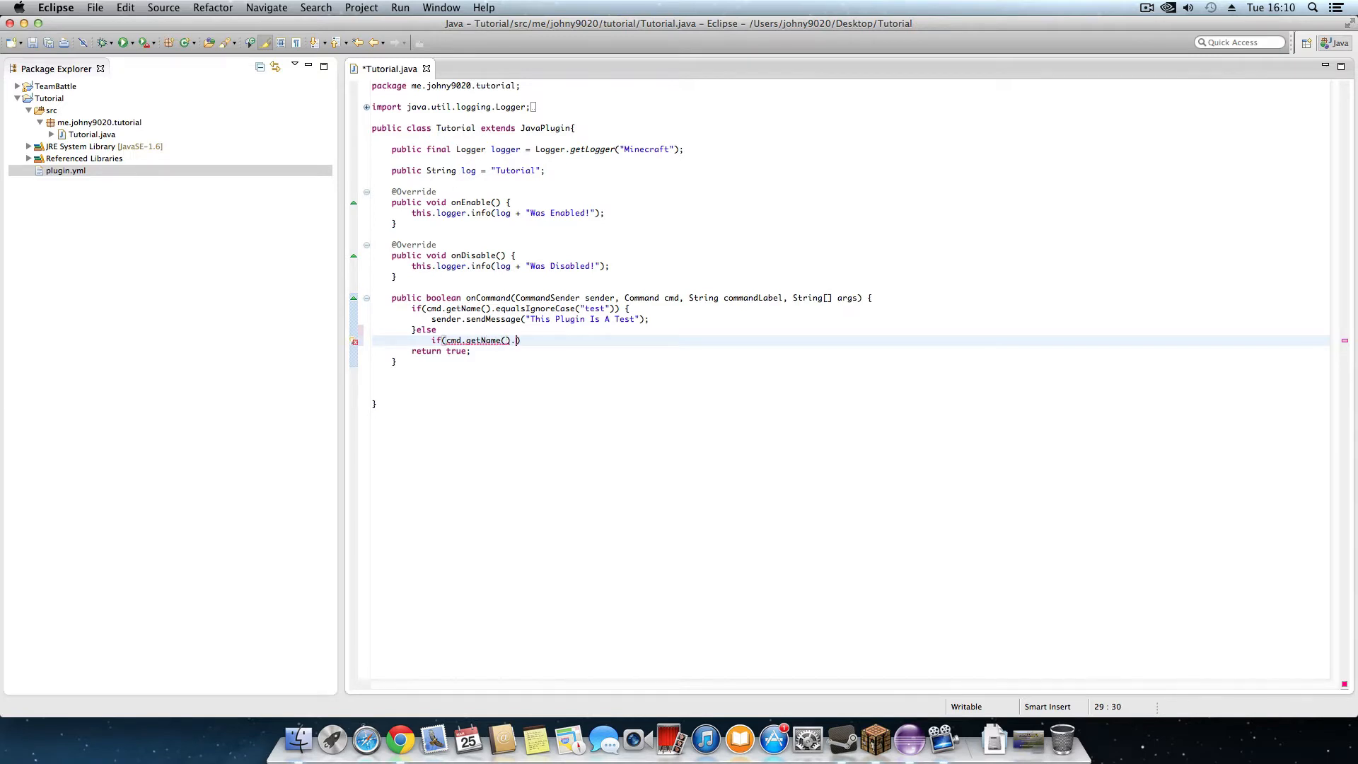
{"action": "type", "text": ".equalsIgnoreCase(\""}
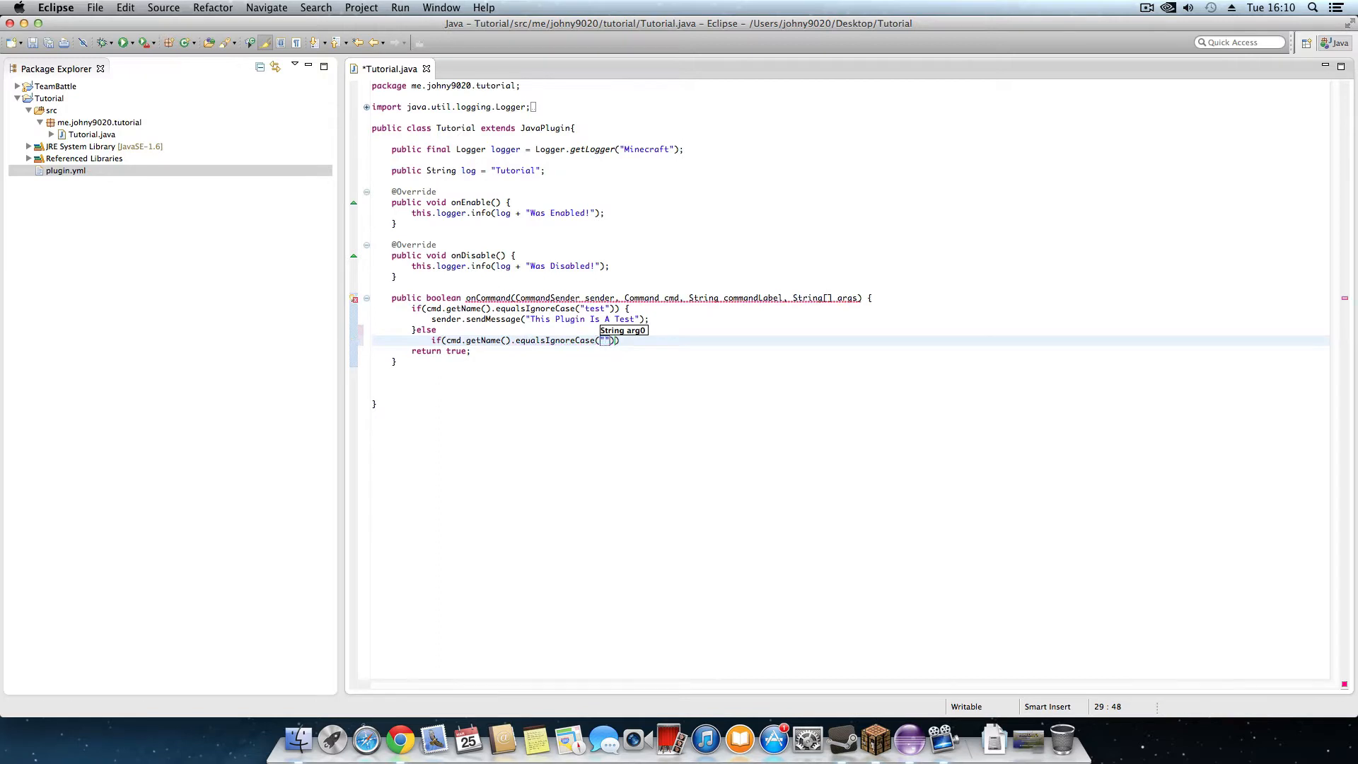
{"action": "type", "text": "heal"}
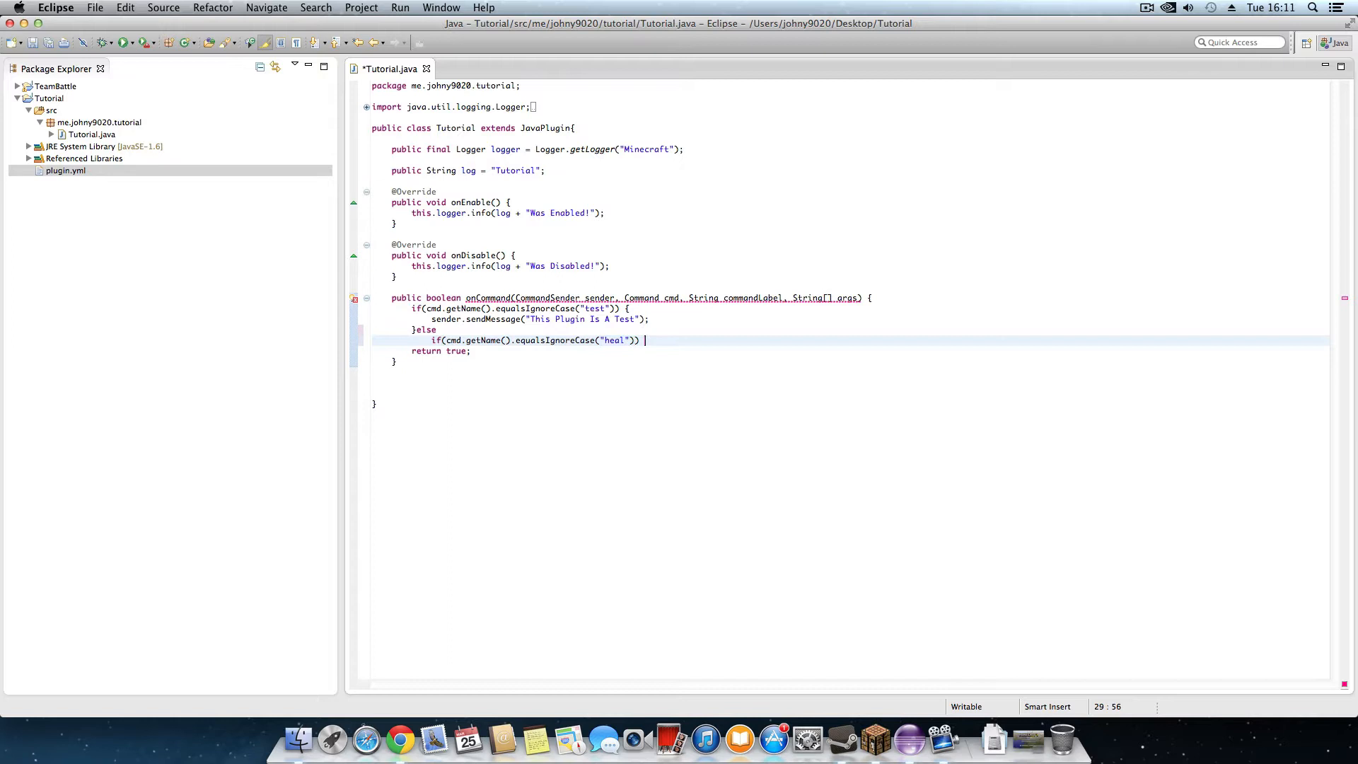
{"action": "type", "text": "{"}
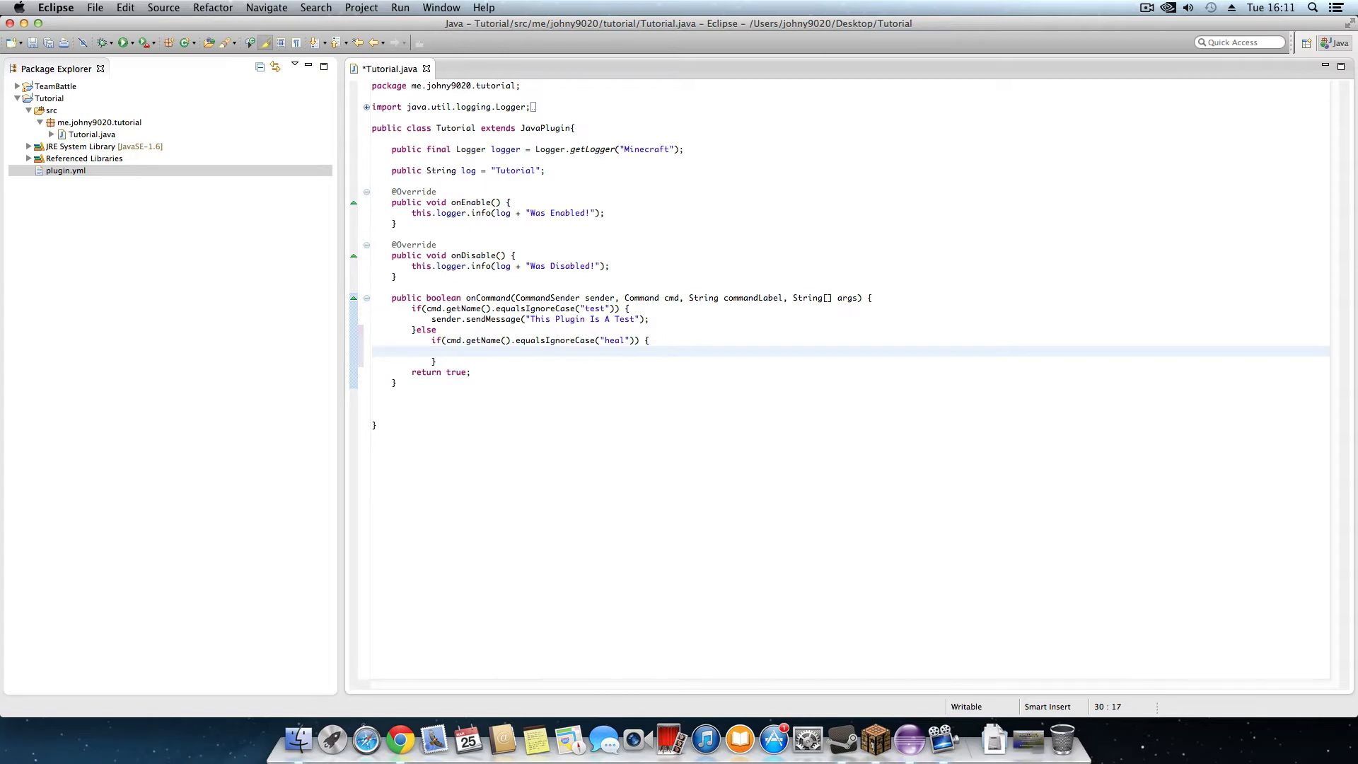
Write Player p = (Player) sender; inside the heal branch and move to a new line
{"action": "type", "text": "s"}
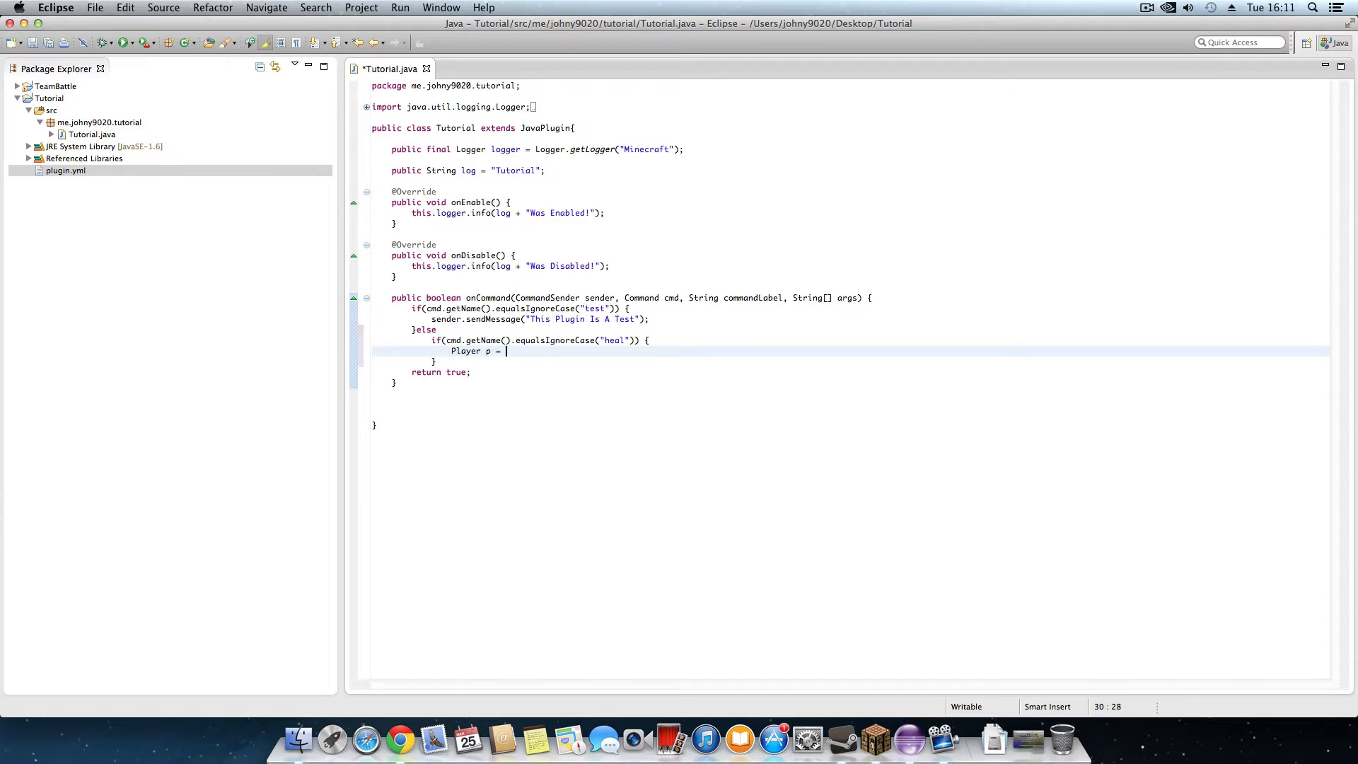
{"action": "type", "text": "(Player"}
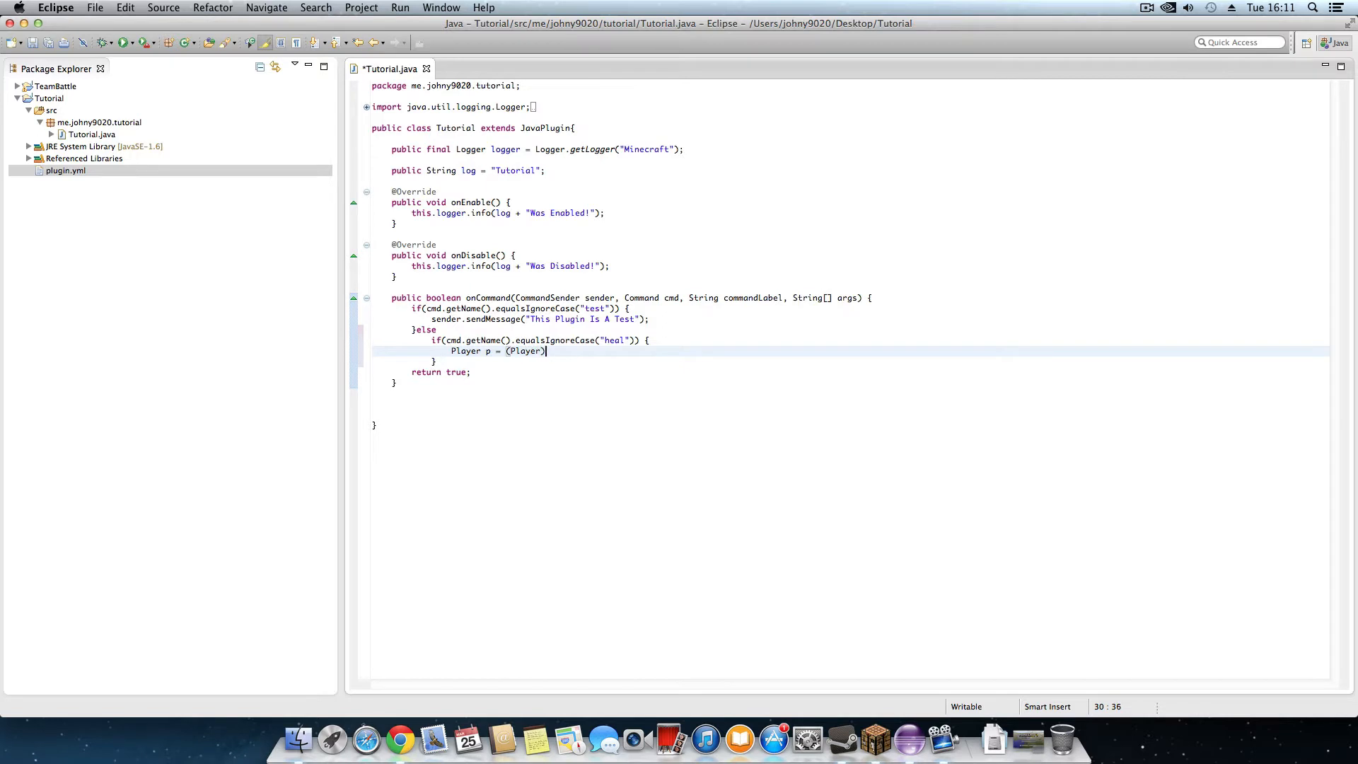
{"action": "type", "text": "sender;"}
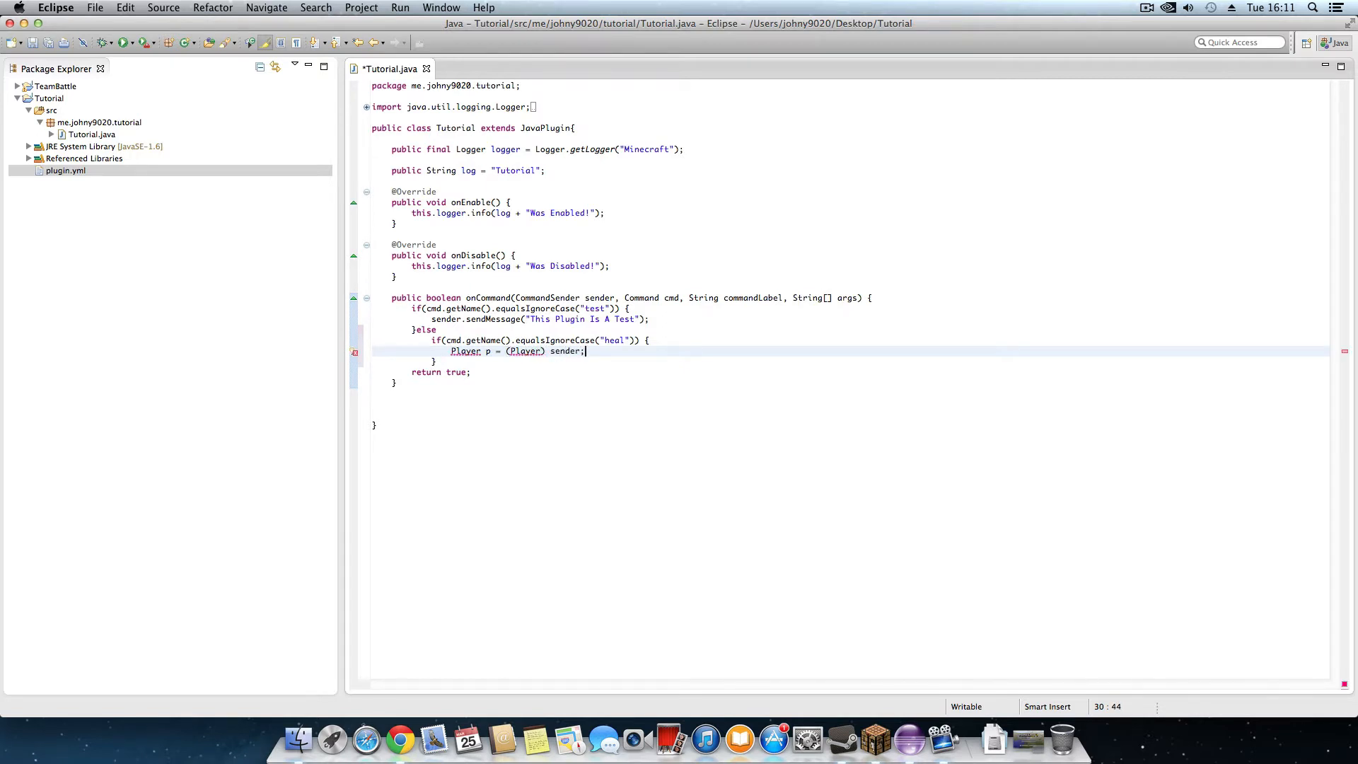
{"action": "left_click", "coordinate": [609, 350]}
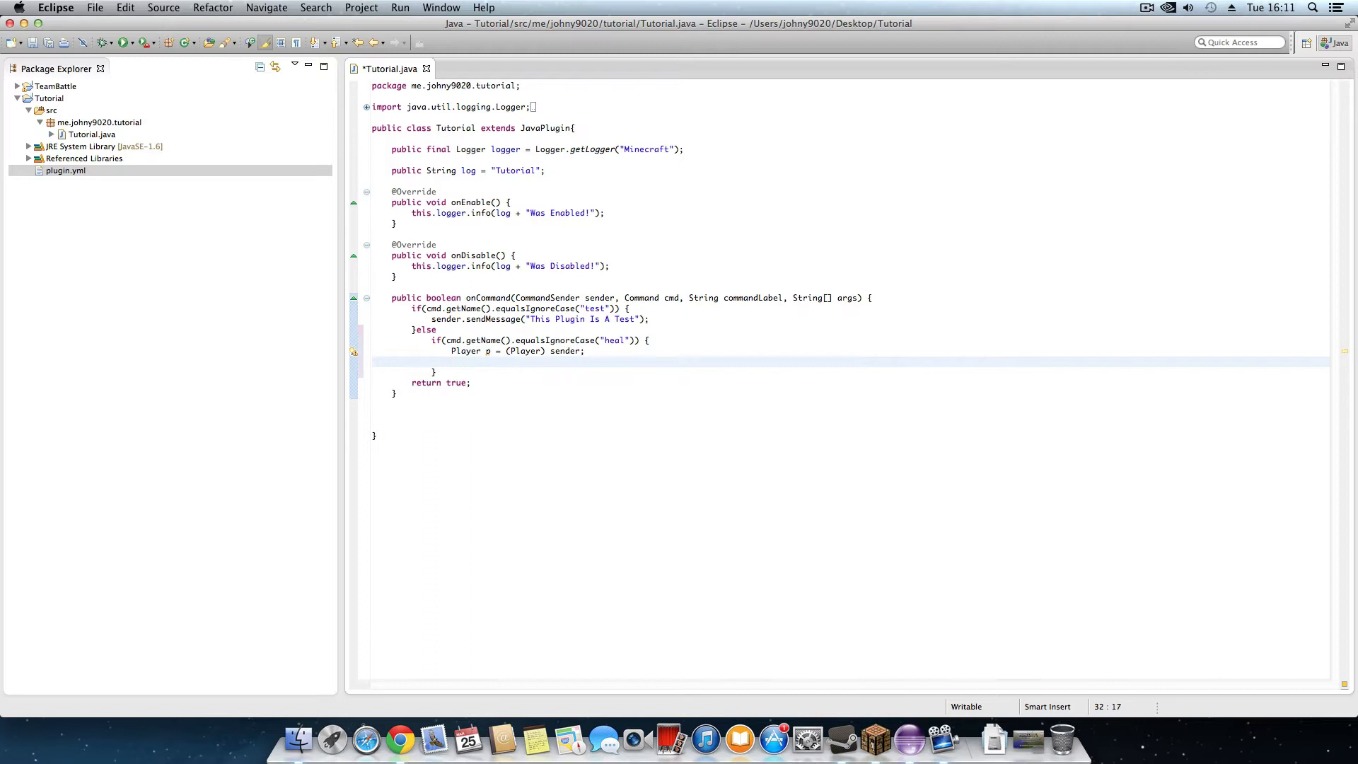
Write p.sendMessage("You Have been Healed!"); using the sendMessage(String) suggestion
{"action": "type", "text": "p.g"}
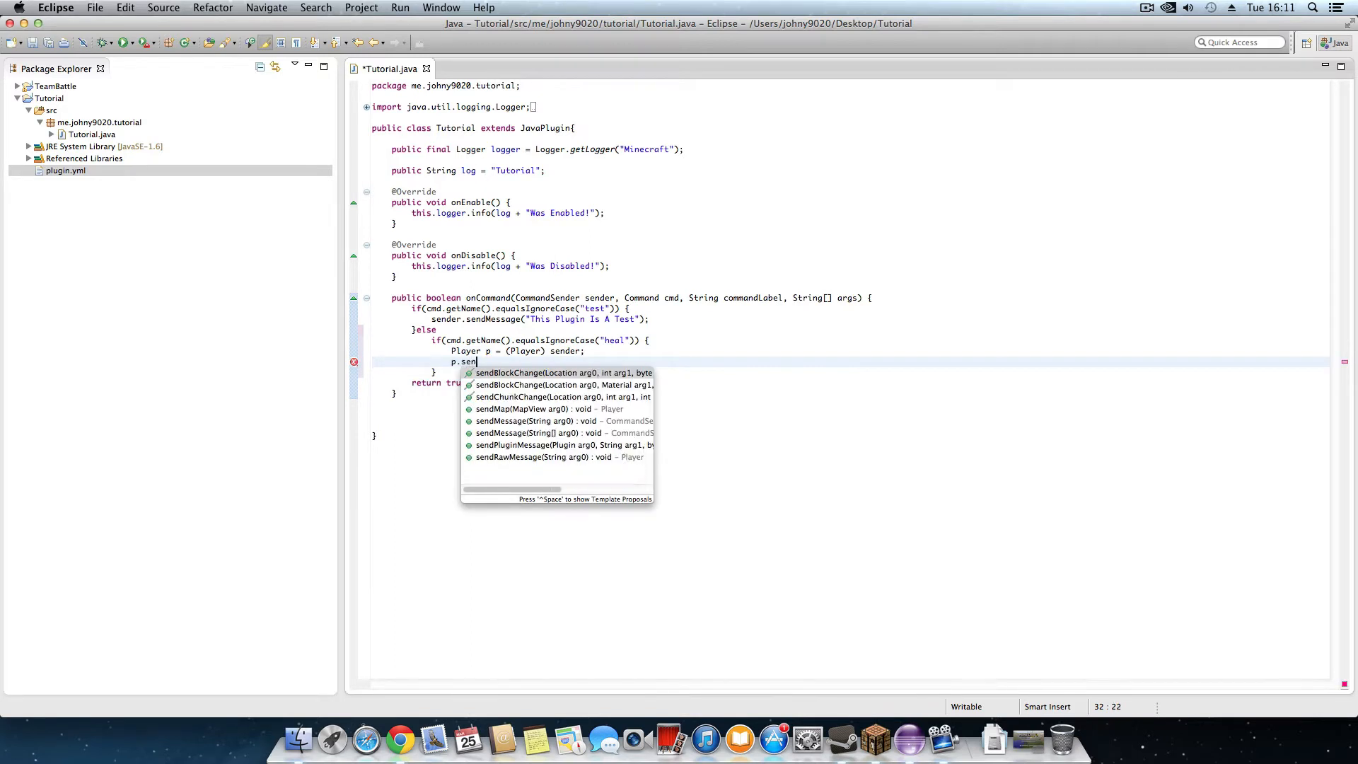
{"action": "left_click", "coordinate": [532, 422]}
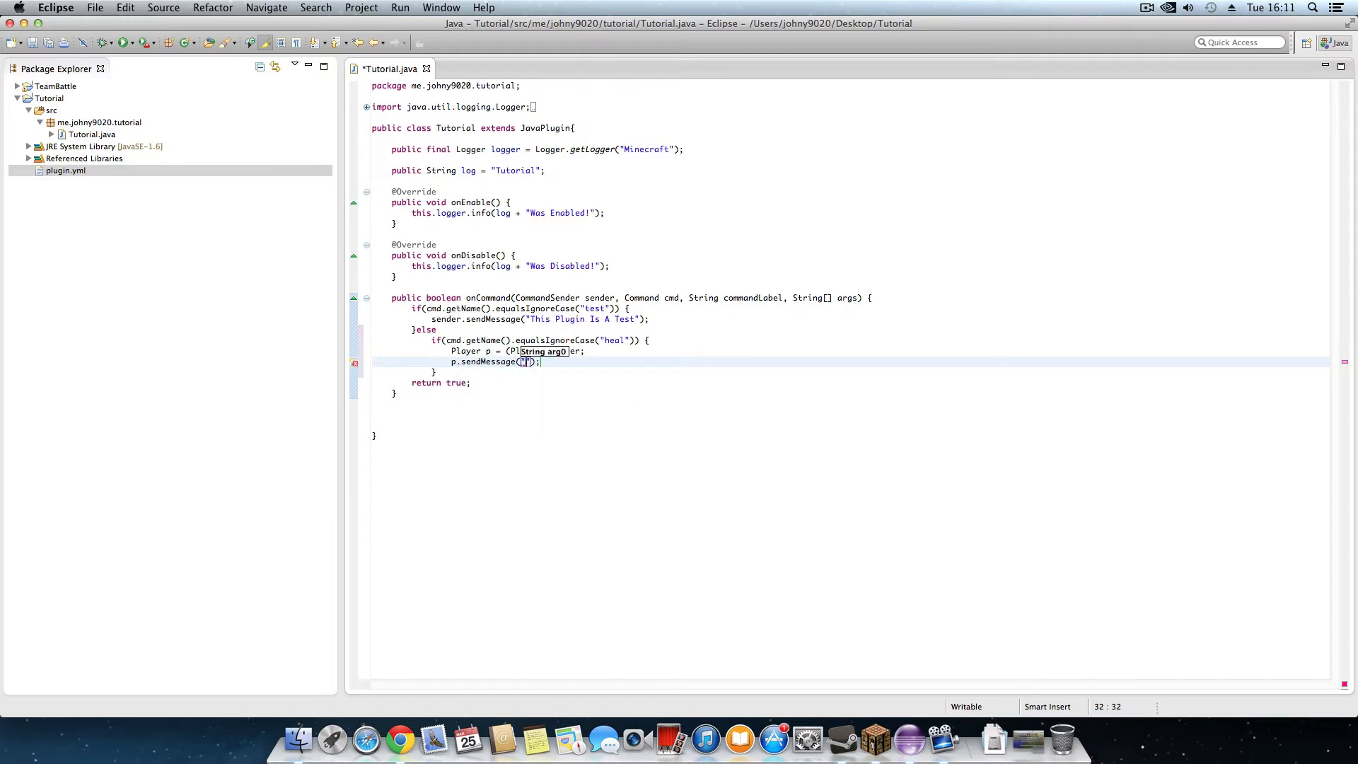
{"action": "type", "text": "You Have"}
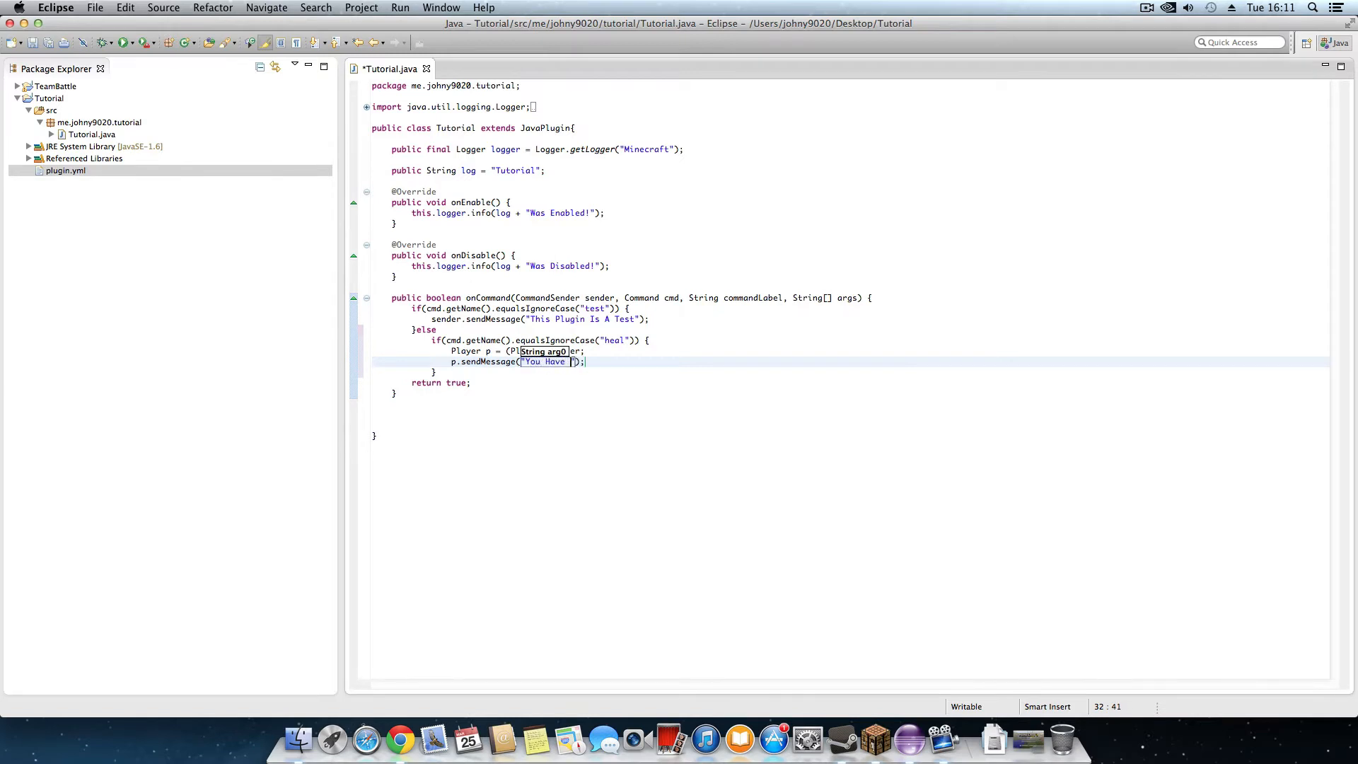
{"action": "type", "text": "been Healed"}
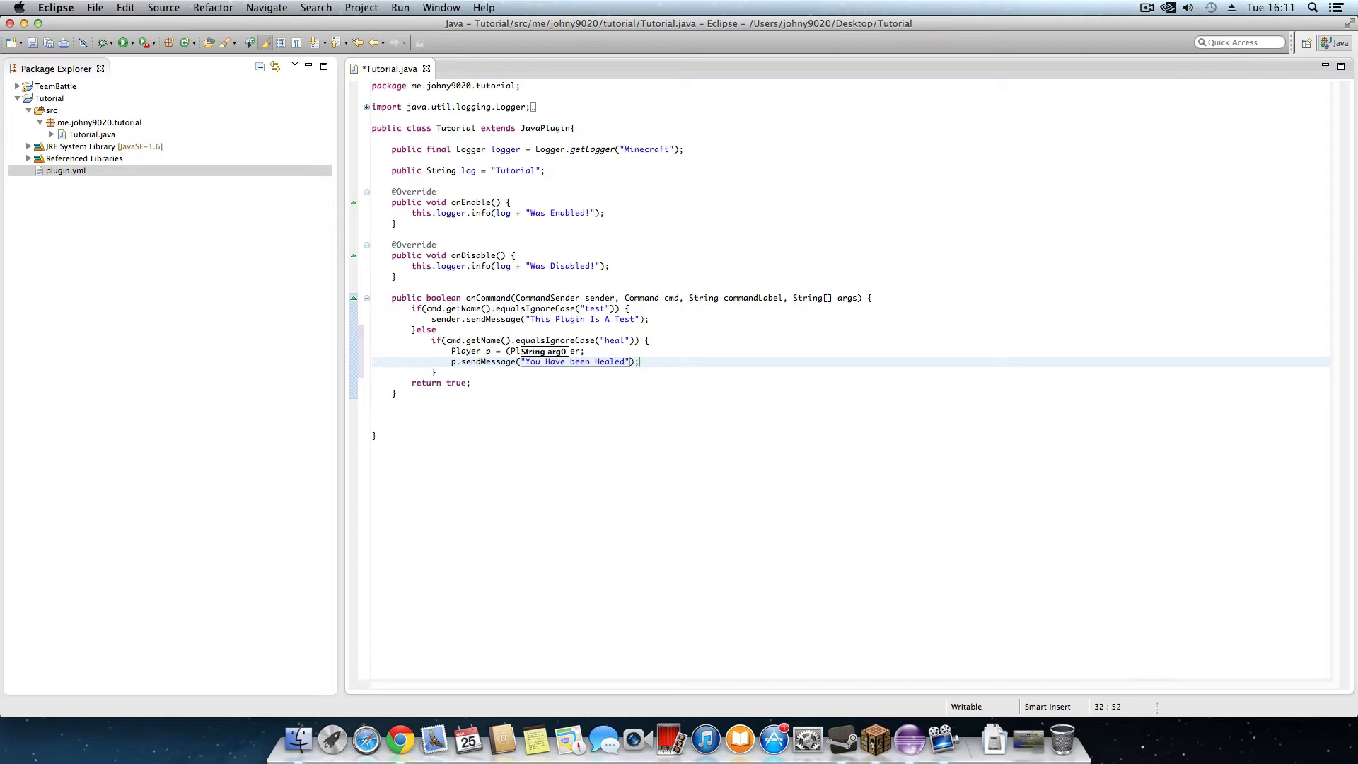
{"action": "type", "text": "Player) sender"}
{"action": "type", "text": "!"}
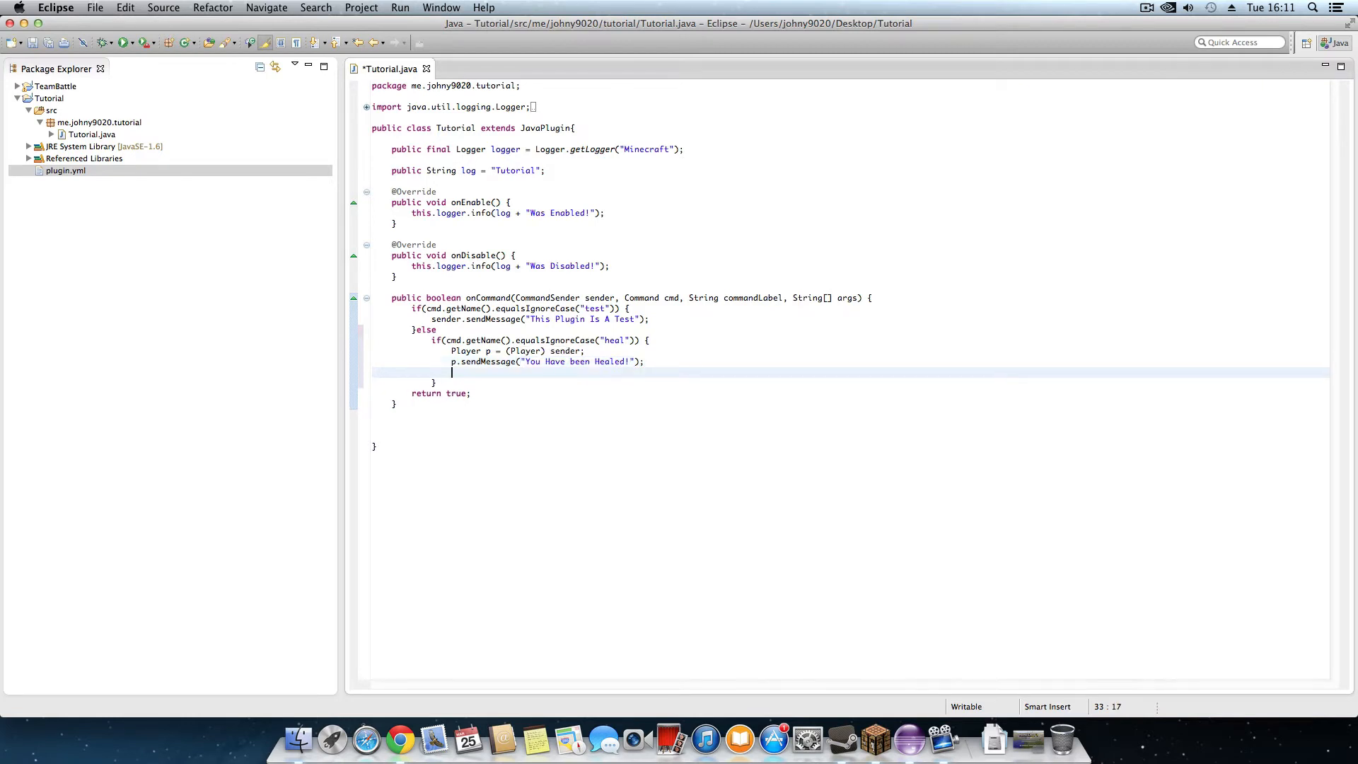
Write p.setHealth(20); in the heal branch and save Tutorial.java
{"action": "type", "text": "p."}
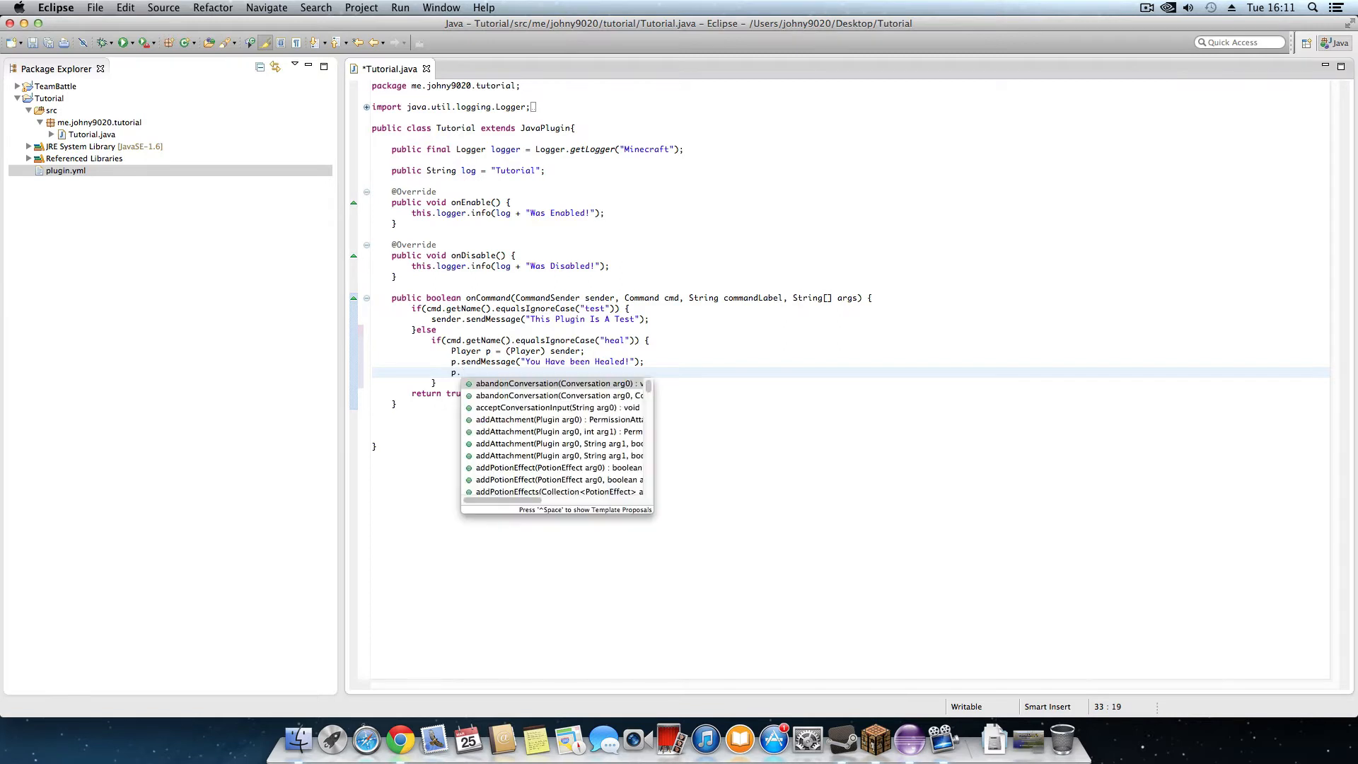
{"action": "type", "text": "get"}
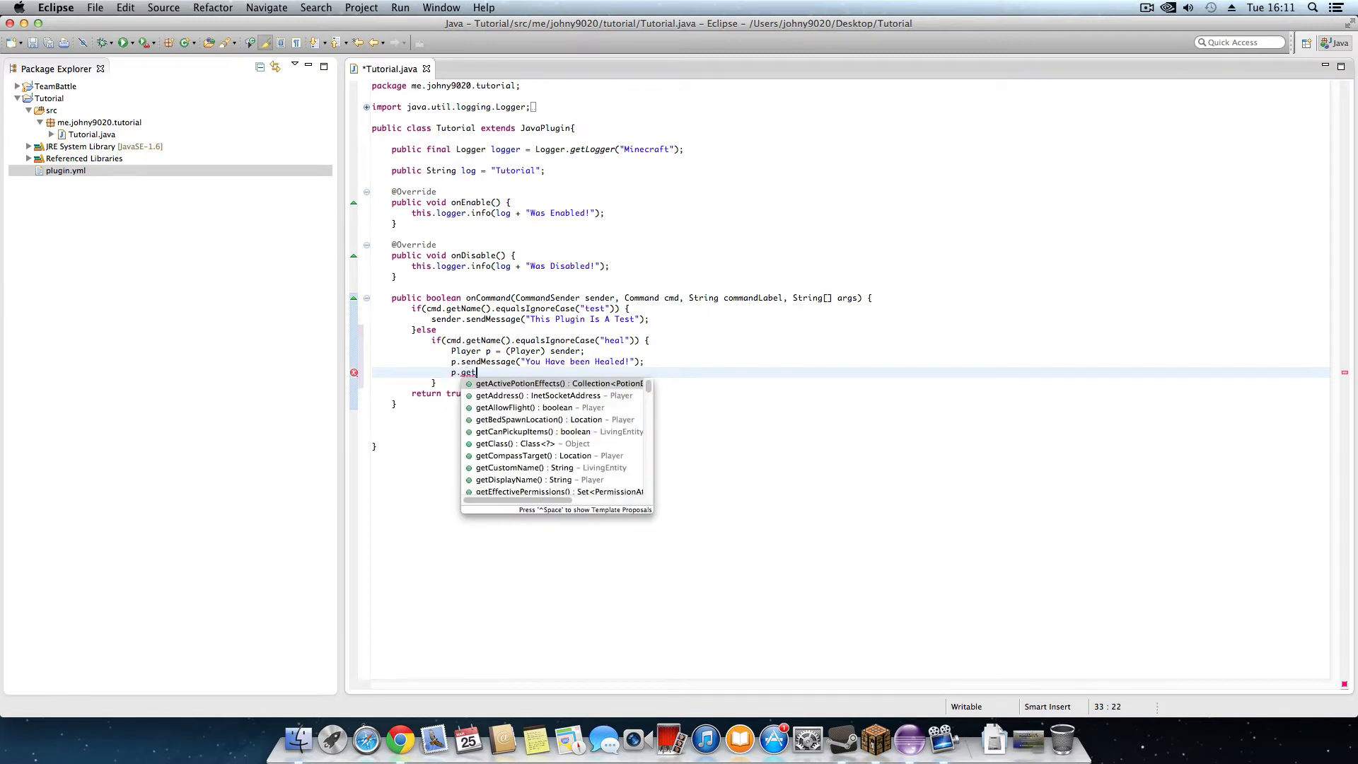
{"action": "type", "text": "setHealth(arg0);"}
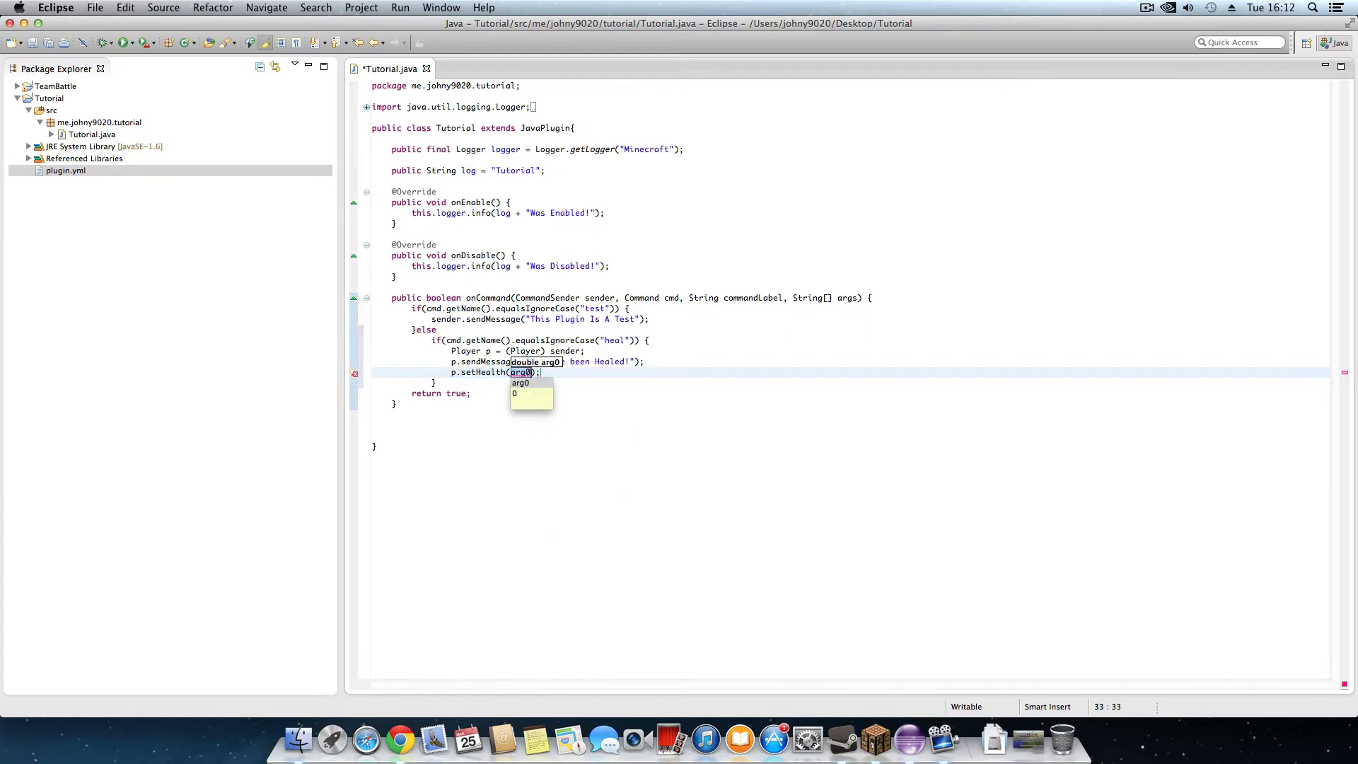
{"action": "type", "text": "20"}
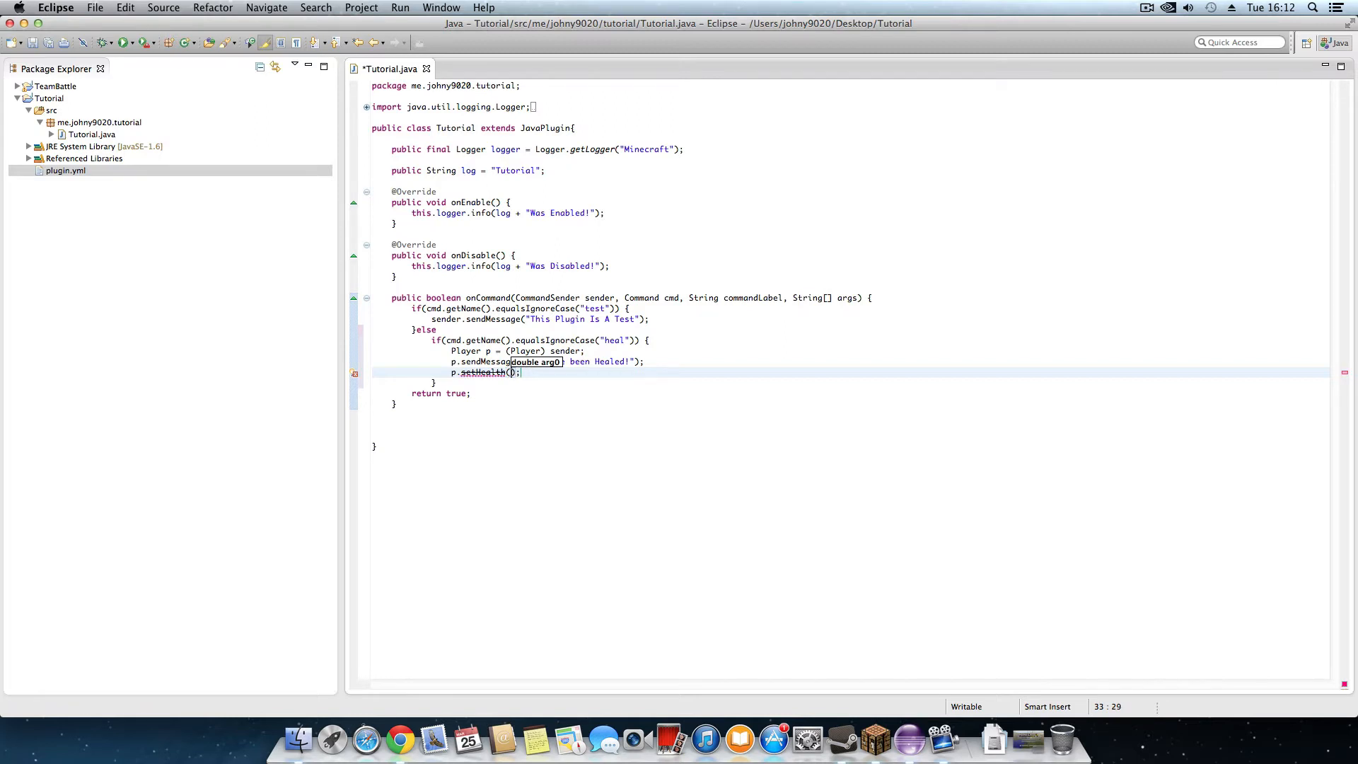
{"action": "type", "text": "20"}
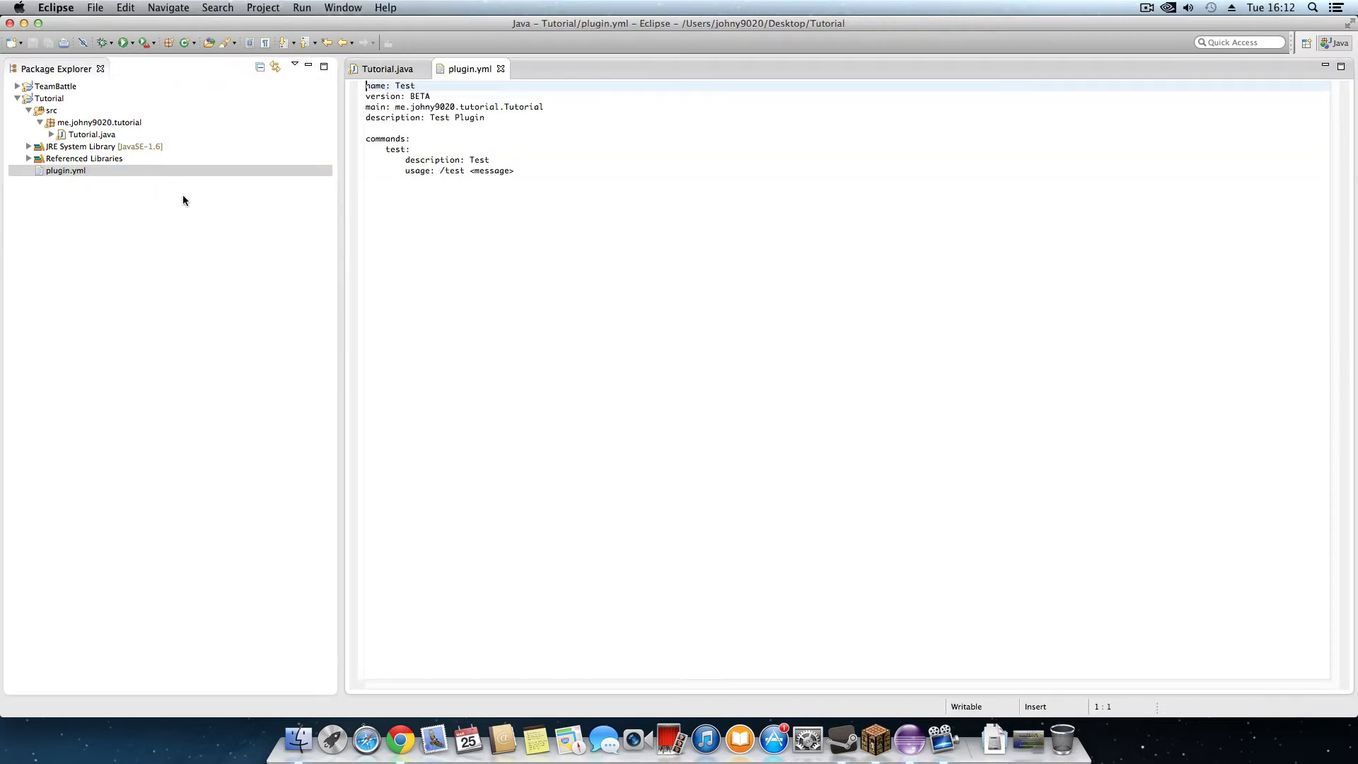
Add a heal: entry under commands in plugin.yml with description: Heal
{"action": "key", "text": "Return"}
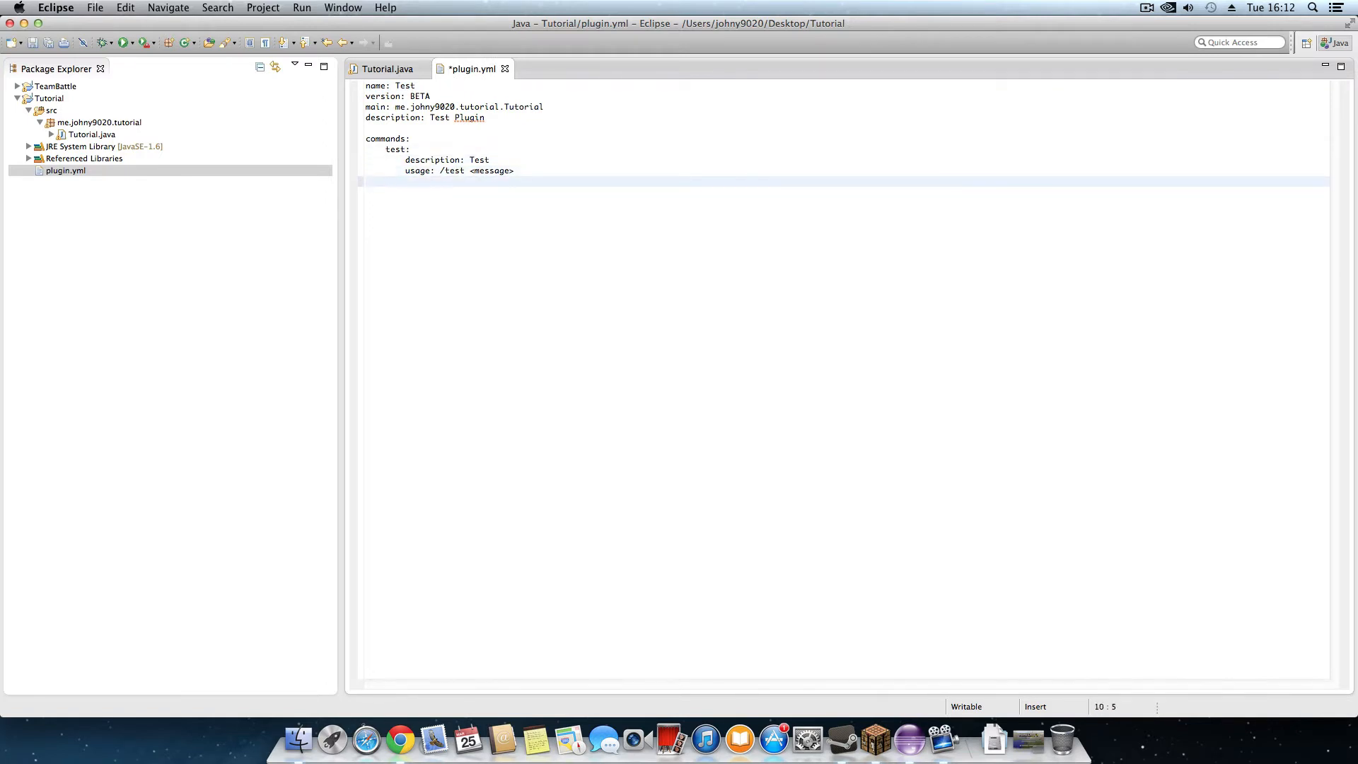
{"action": "type", "text": "heal:"}
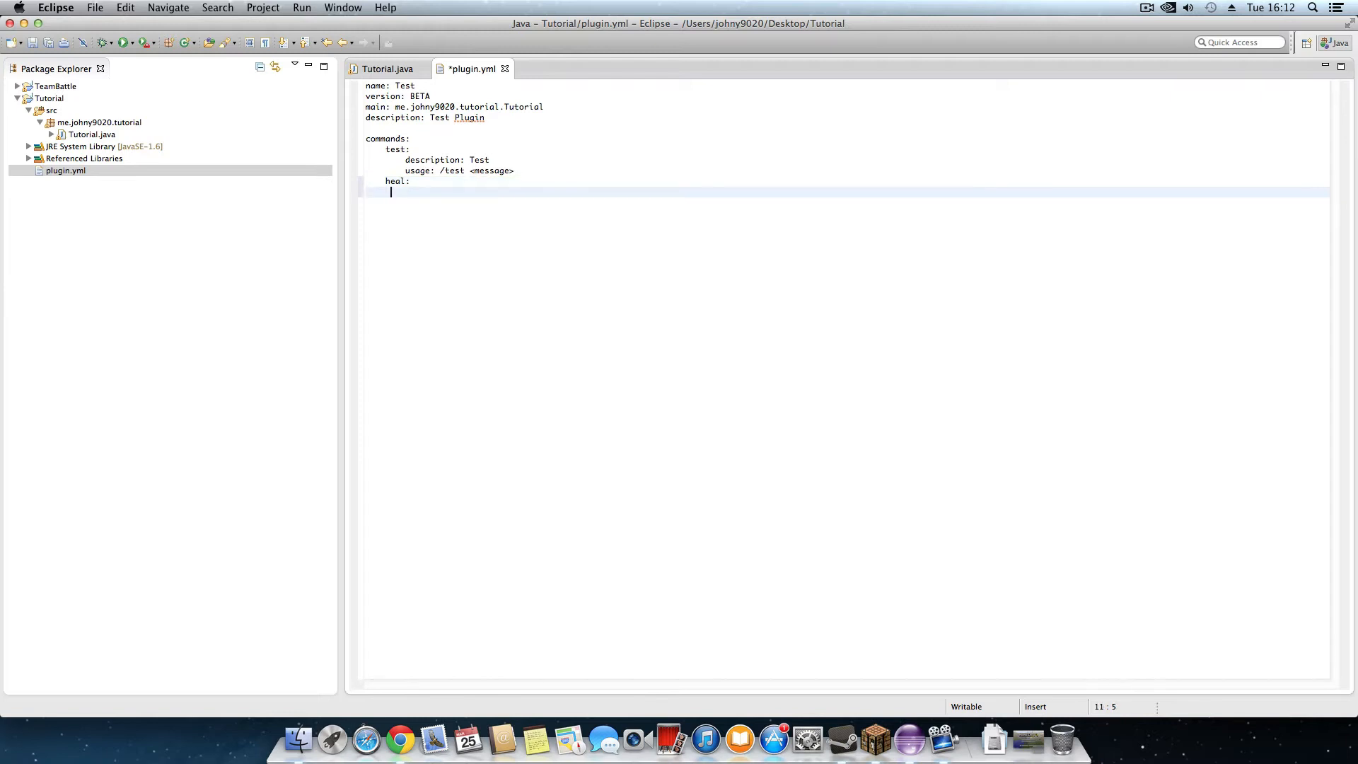
{"action": "type", "text": "descr"}
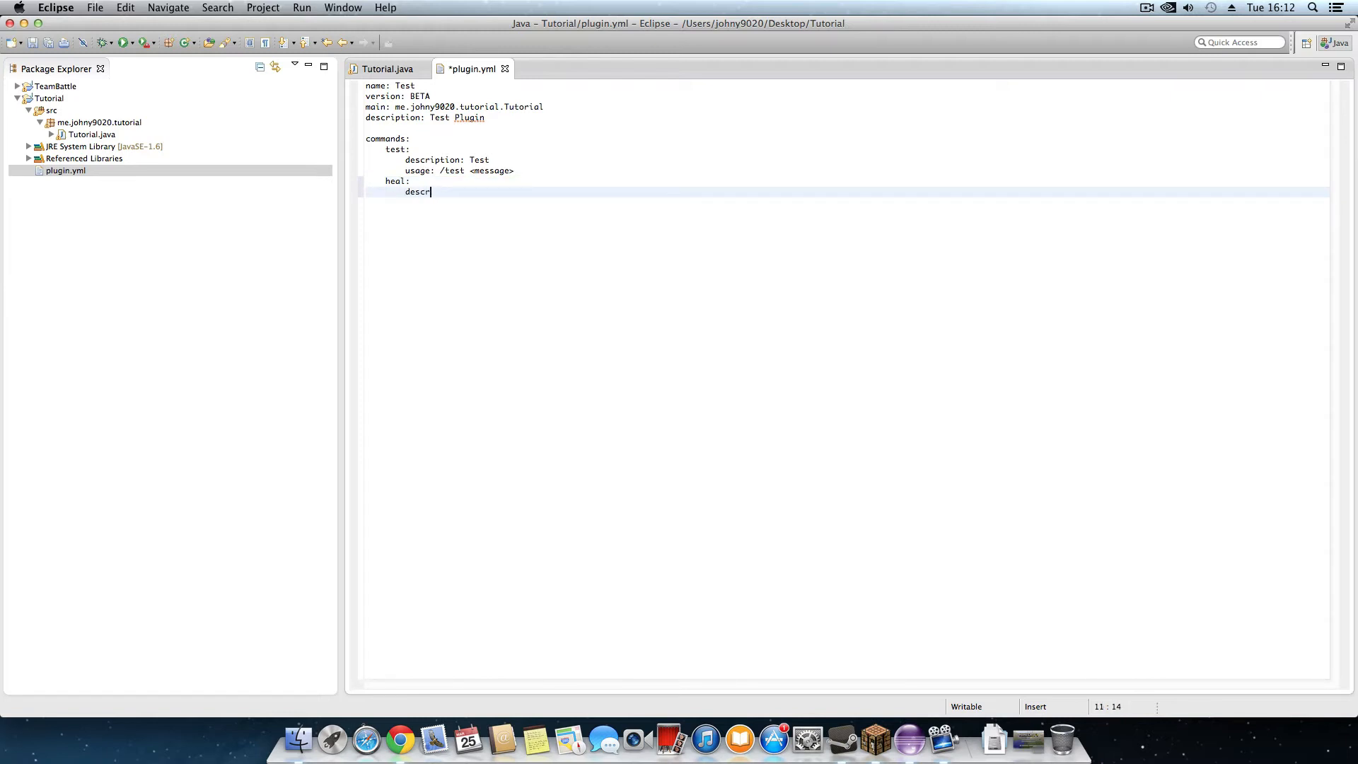
{"action": "type", "text": "ition"}
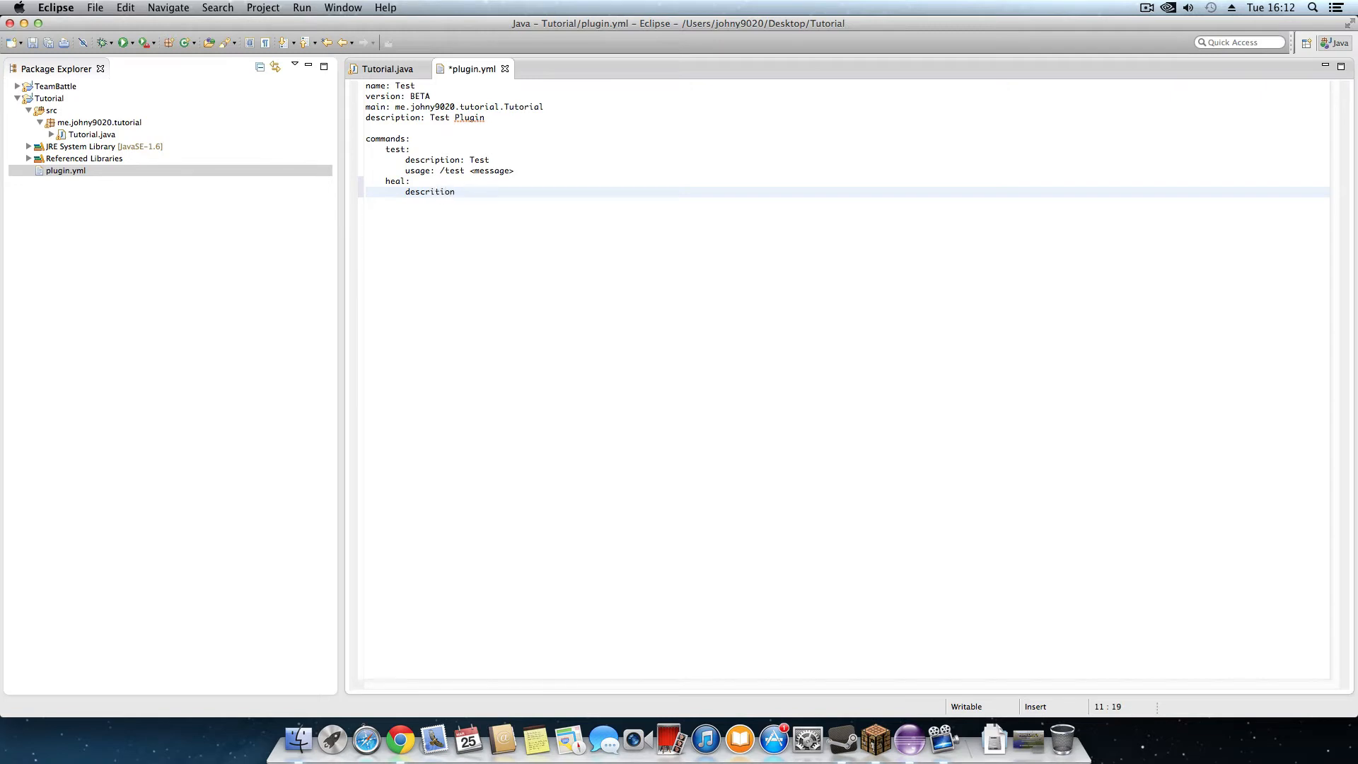
{"action": "type", "text": ": Heal"}
{"action": "type", "text": "us"}
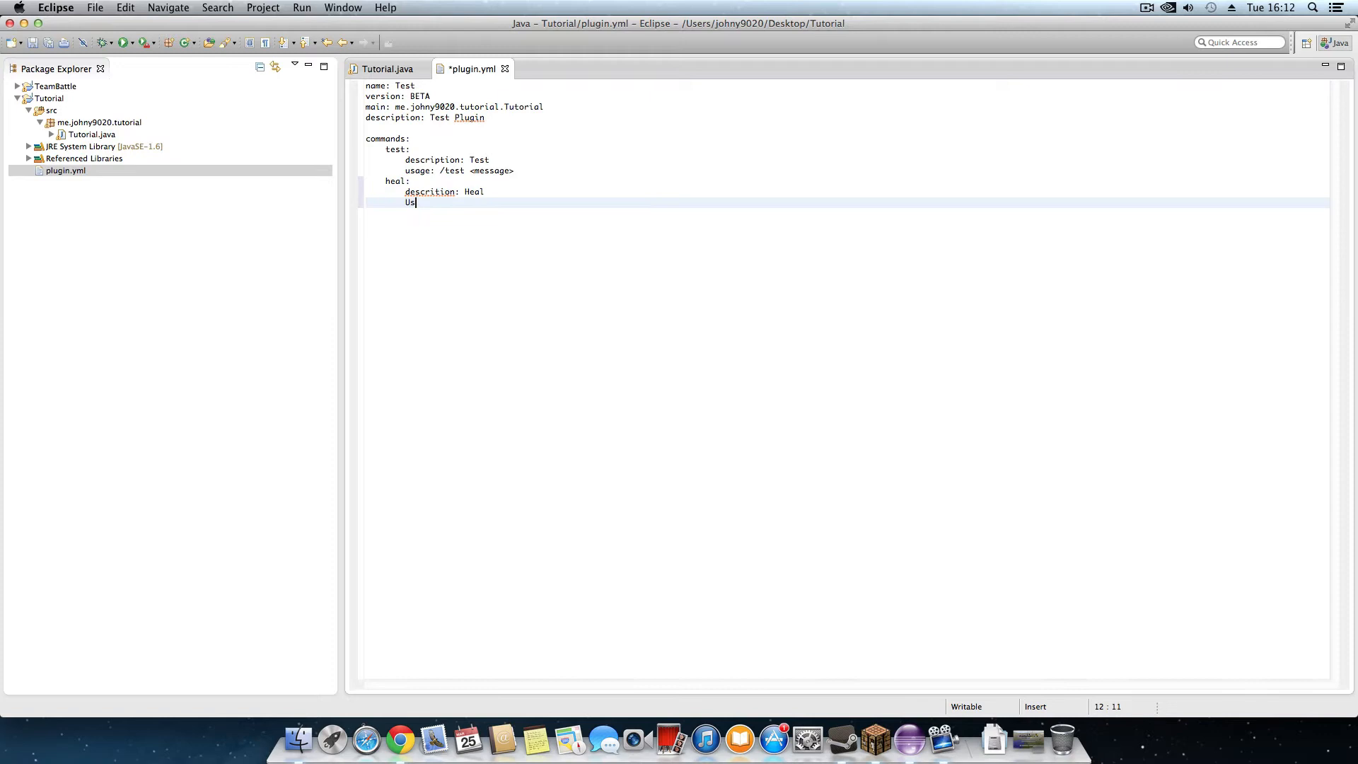
Add usage: /<command> [Heal] to the heal entry, fixing the stray bracket, and save plugin.yml
{"action": "type", "text": "age:"}
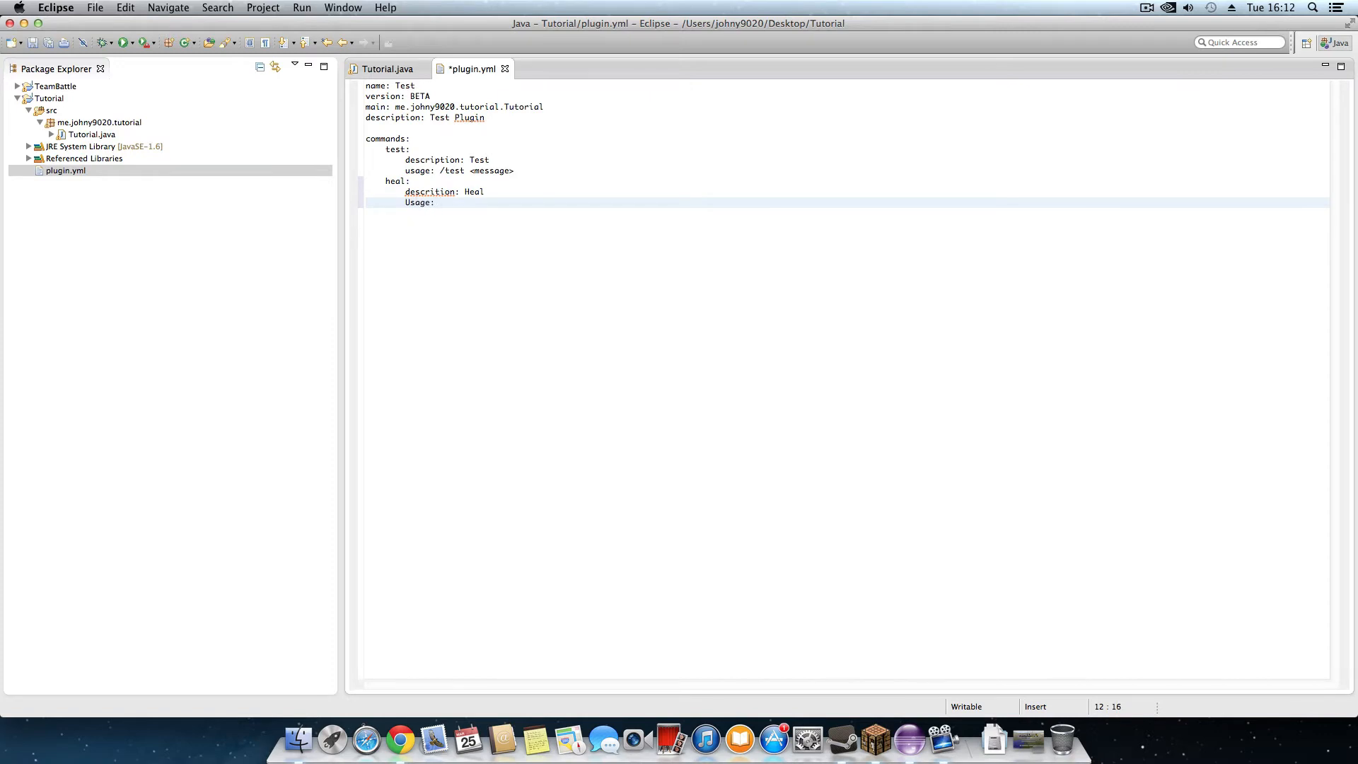
{"action": "type", "text": "/<co"}
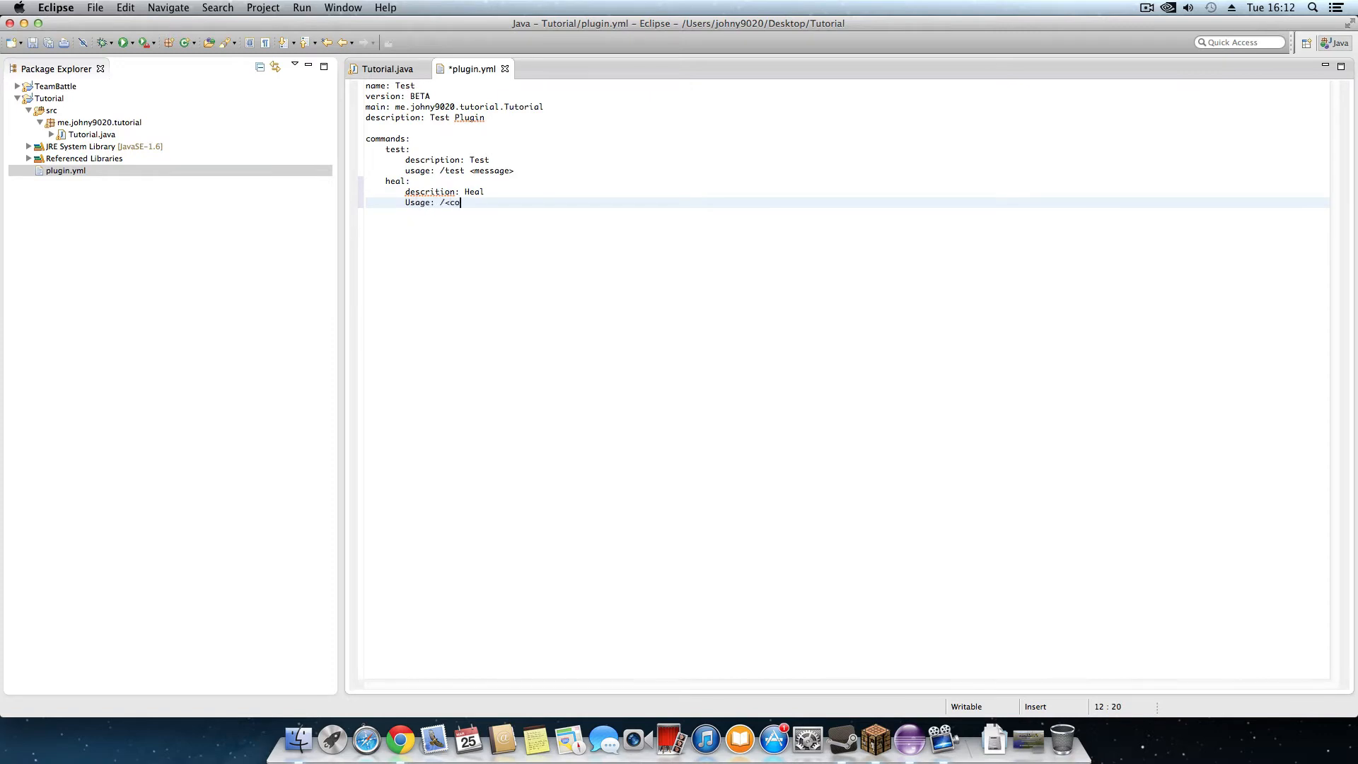
{"action": "type", "text": "mmand> <"}
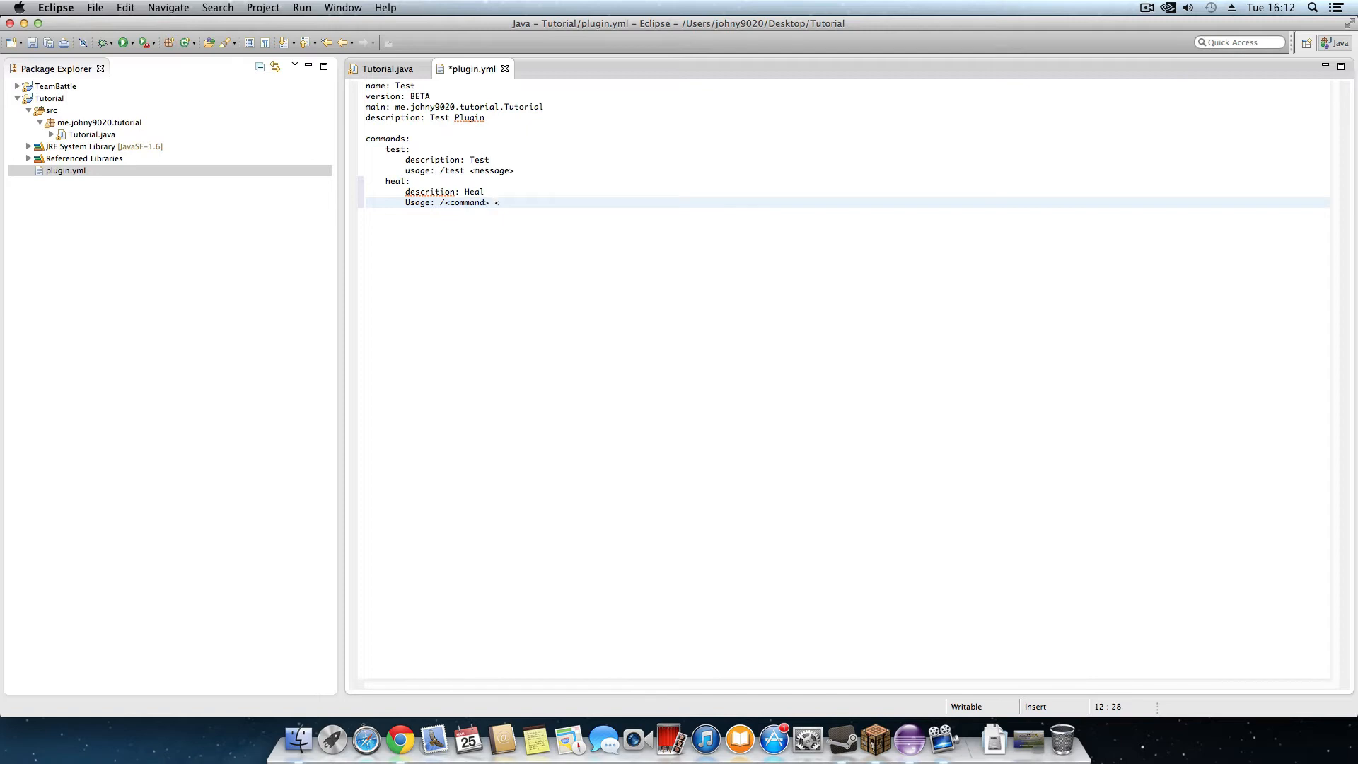
{"action": "key", "text": "Backspace"}
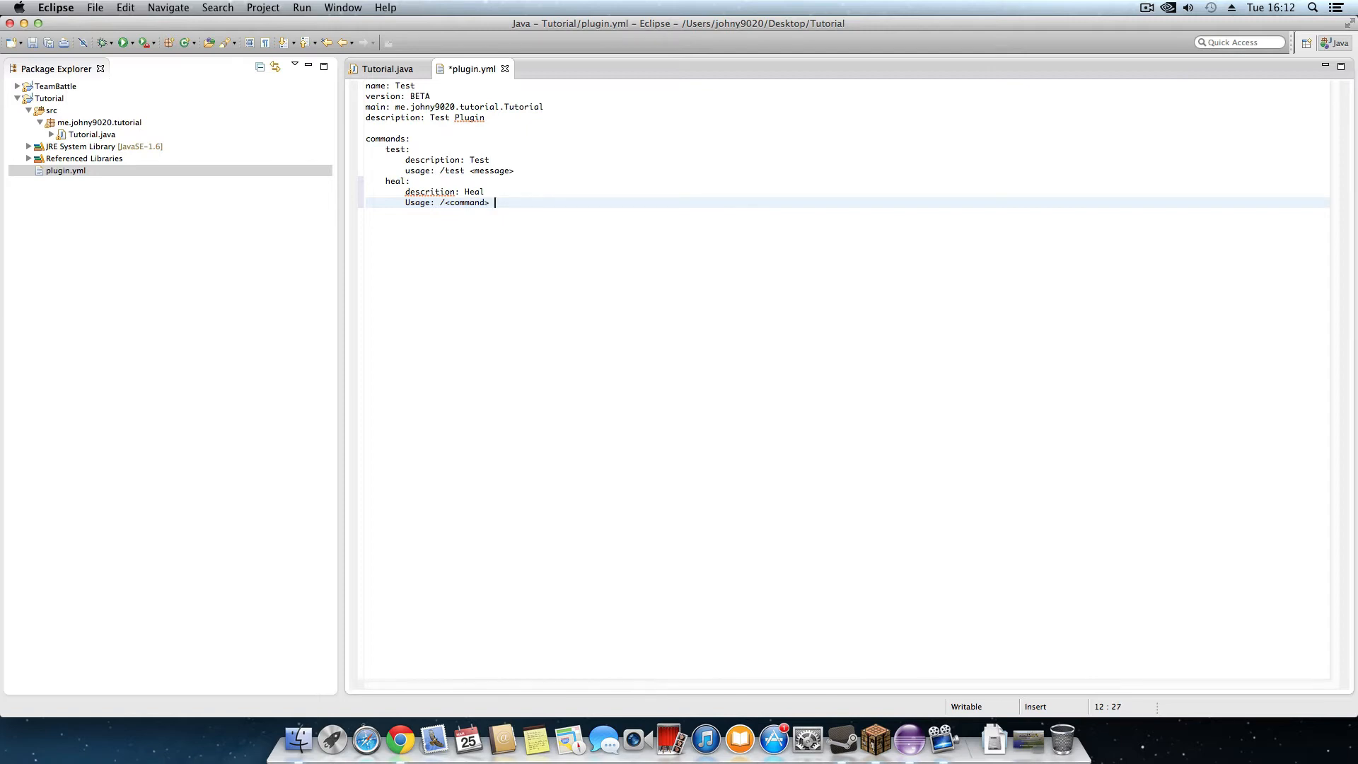
{"action": "type", "text": "[H"}
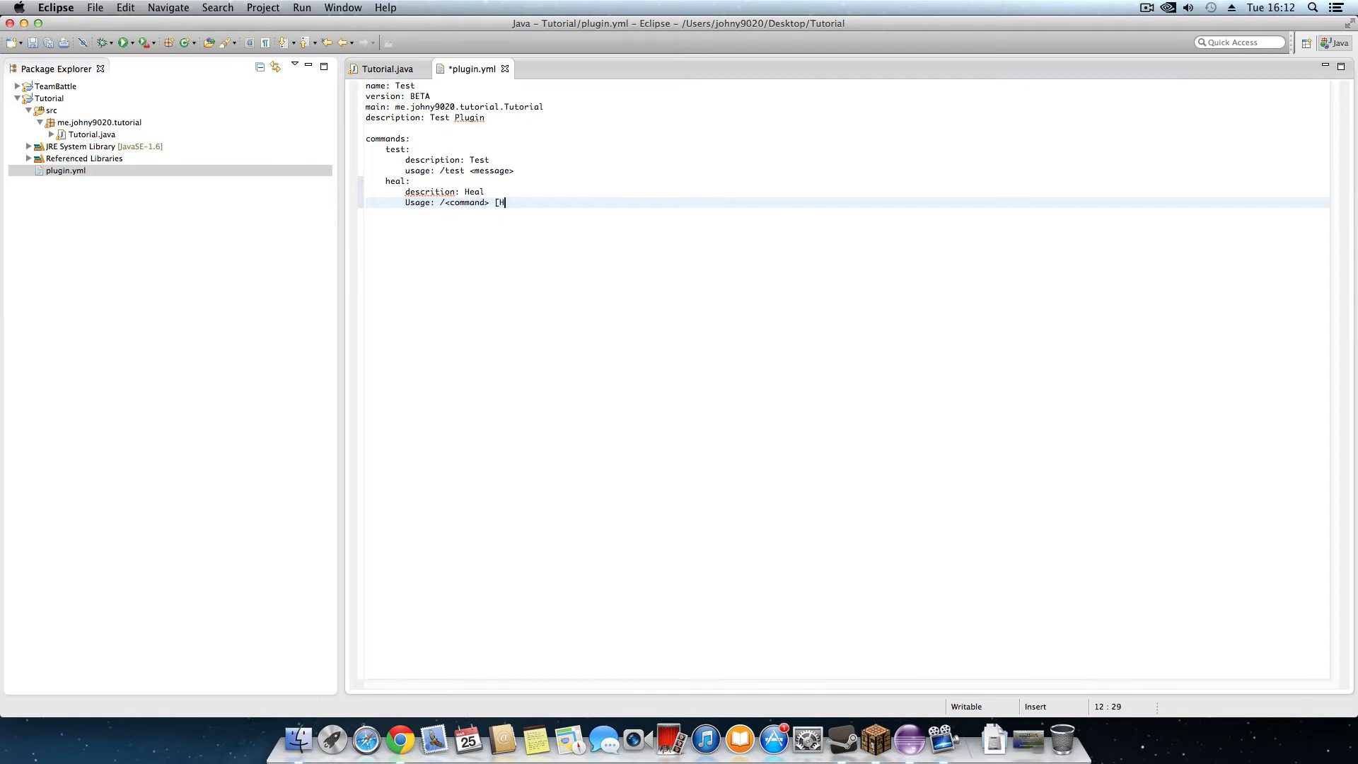
{"action": "type", "text": "eal]"}
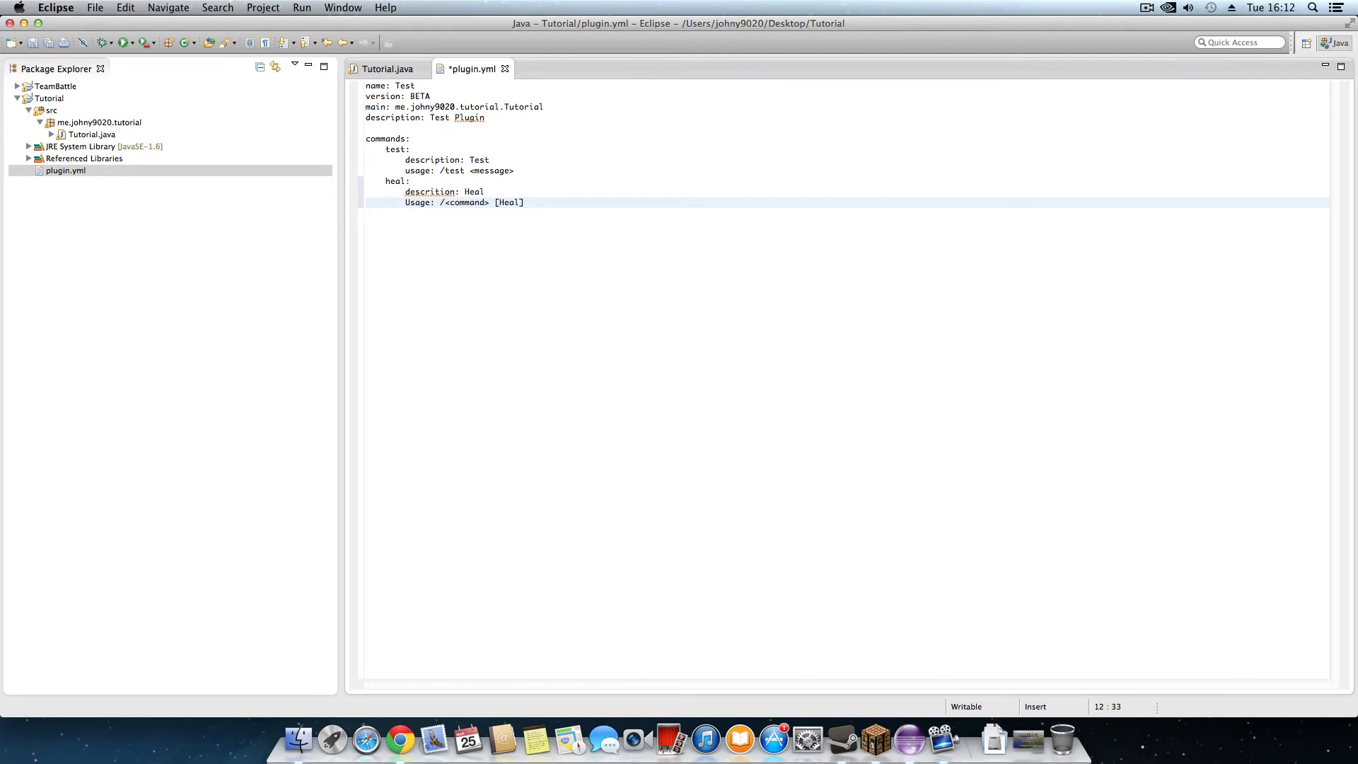
{"action": "right_click", "coordinate": [37, 102]}
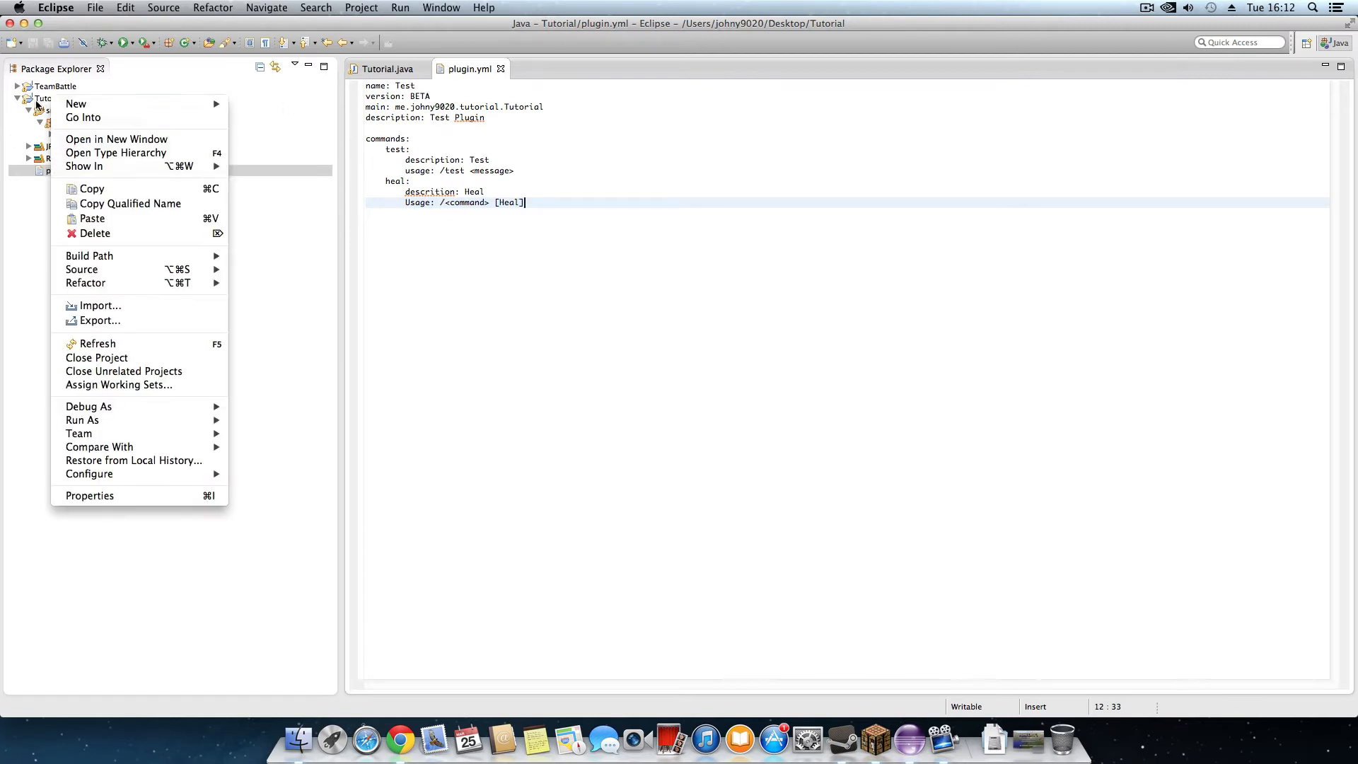
Export the Tutorial project as a JAR file into the server's plugins folder
{"action": "left_click", "coordinate": [99, 320]}
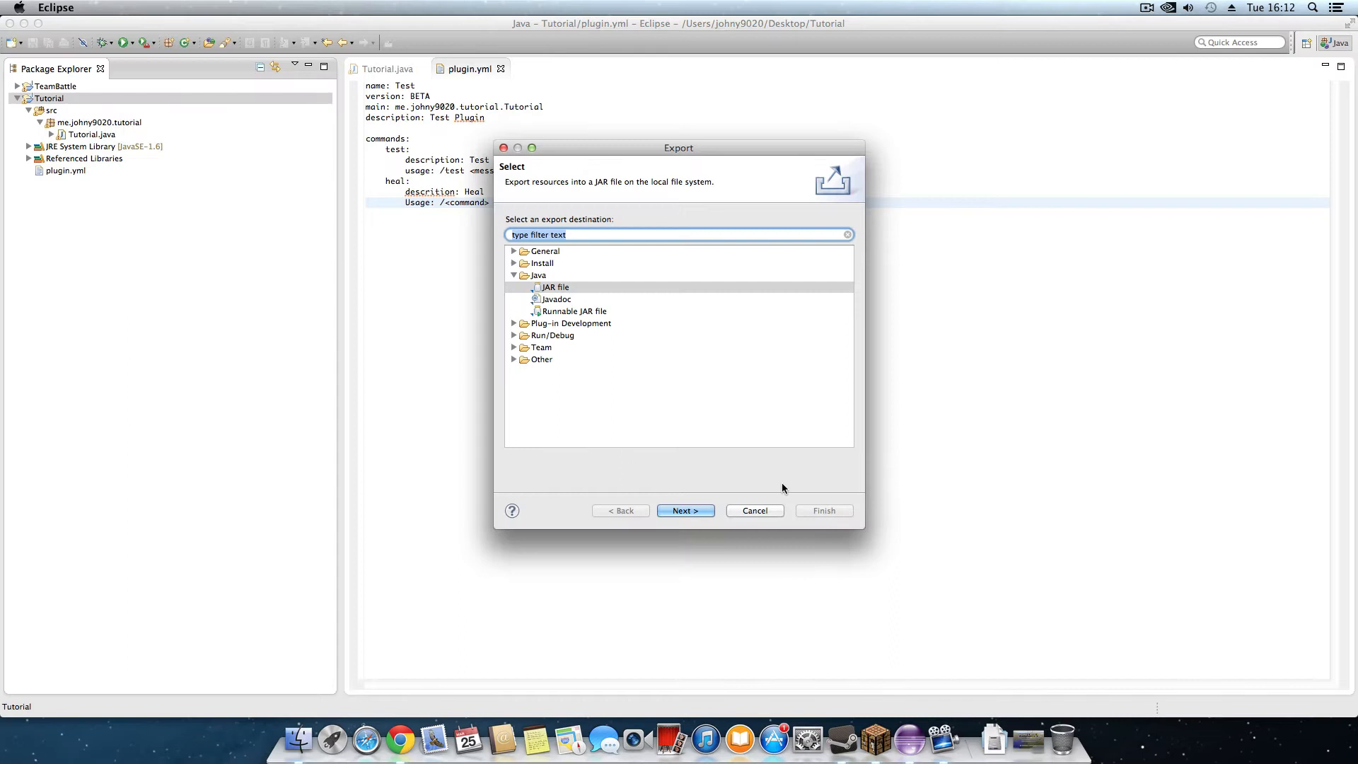
{"action": "left_click", "coordinate": [686, 510]}
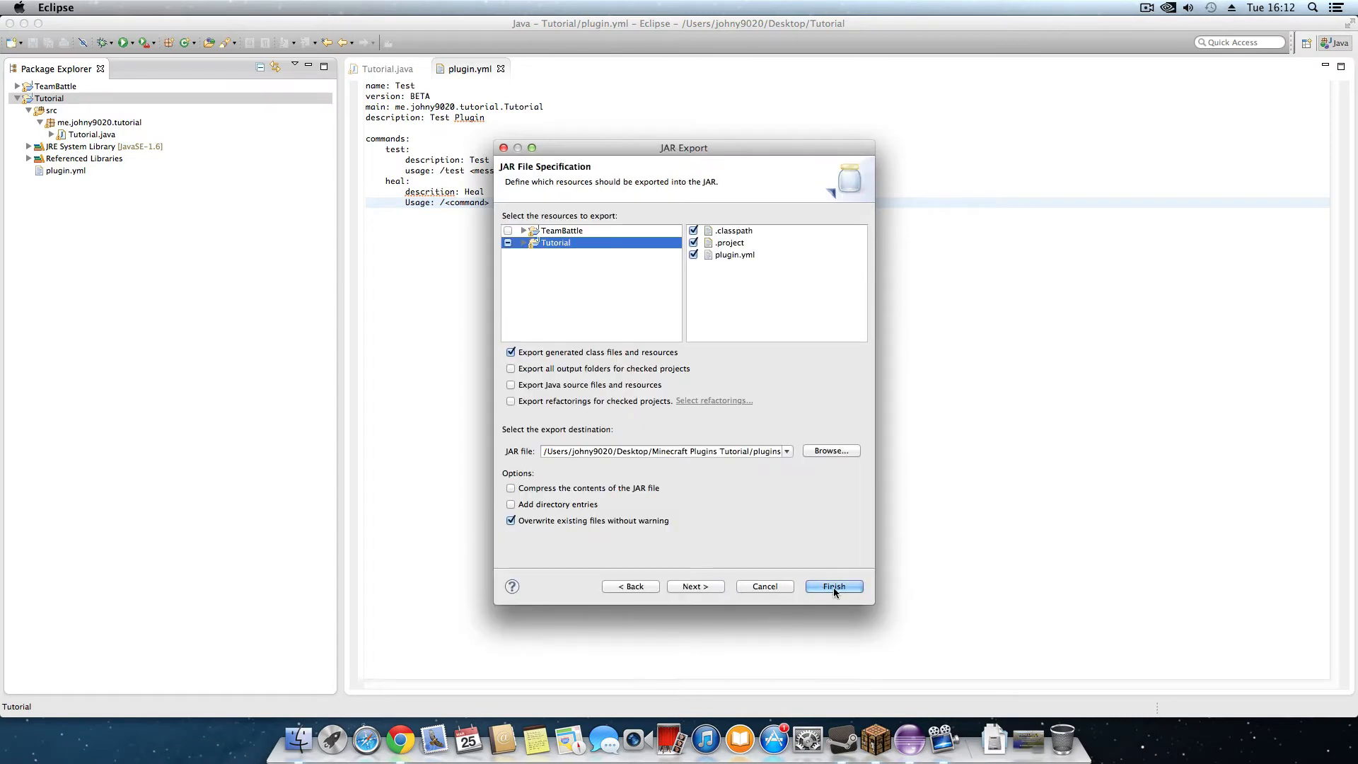
{"action": "left_click", "coordinate": [835, 586]}
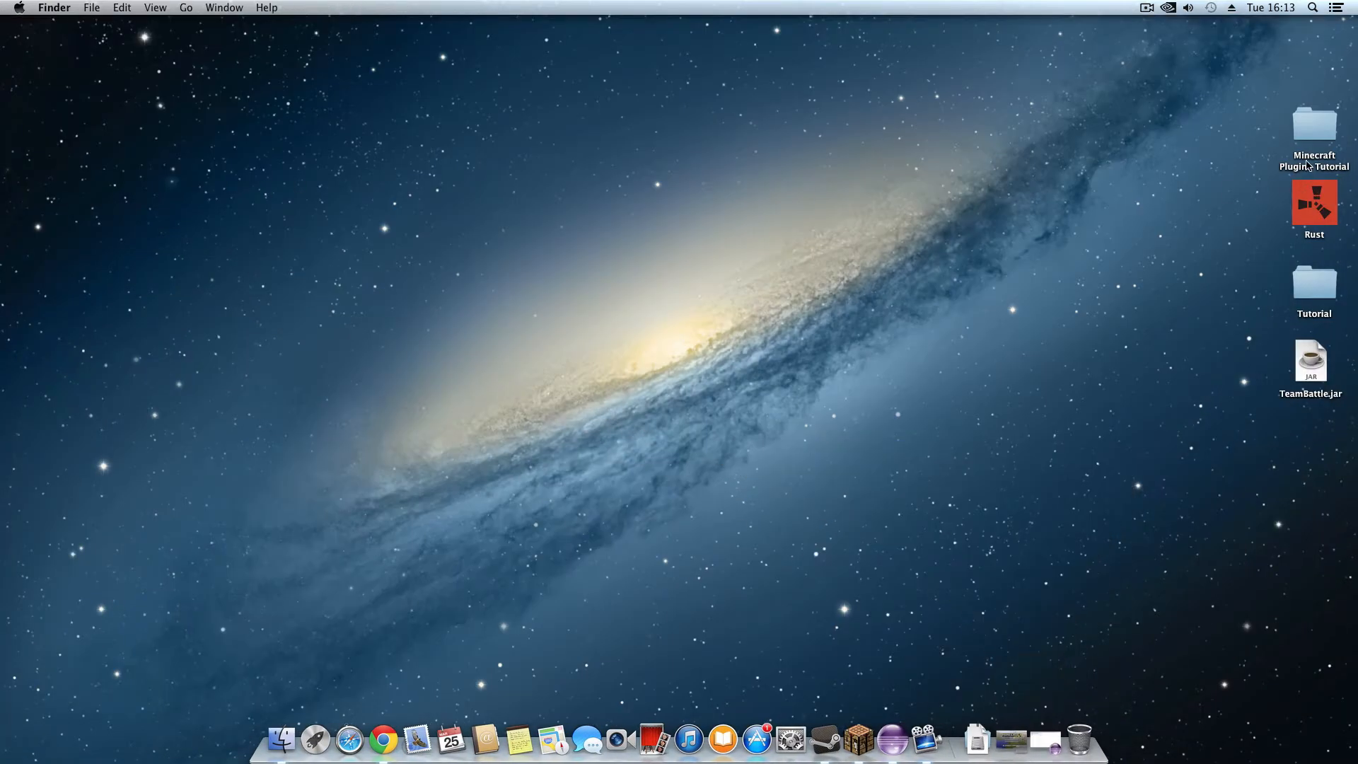
Check the plugins folder in Minecraft Plugins Tutorial, then launch the server via start.command
{"action": "double_click", "coordinate": [1314, 122]}
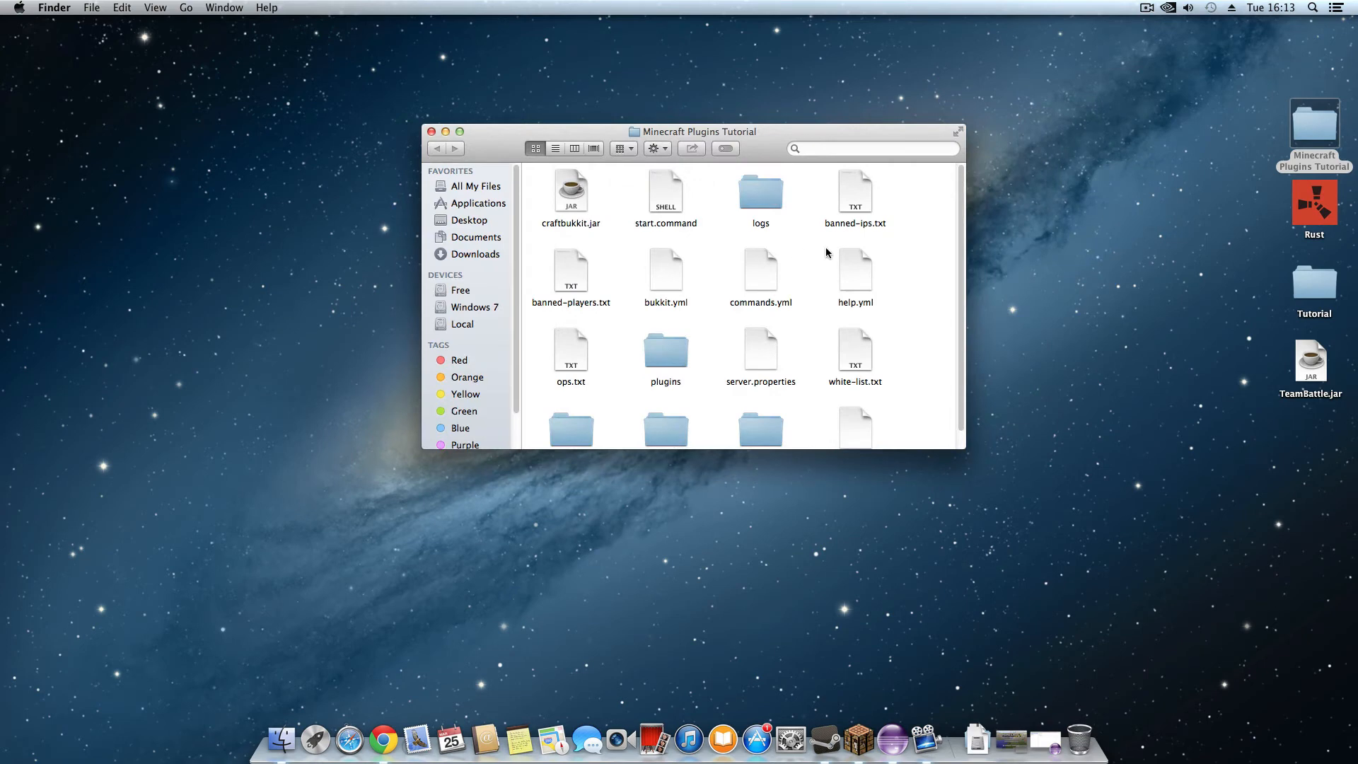
{"action": "scroll", "scroll_direction": "down", "scroll_amount": 3}
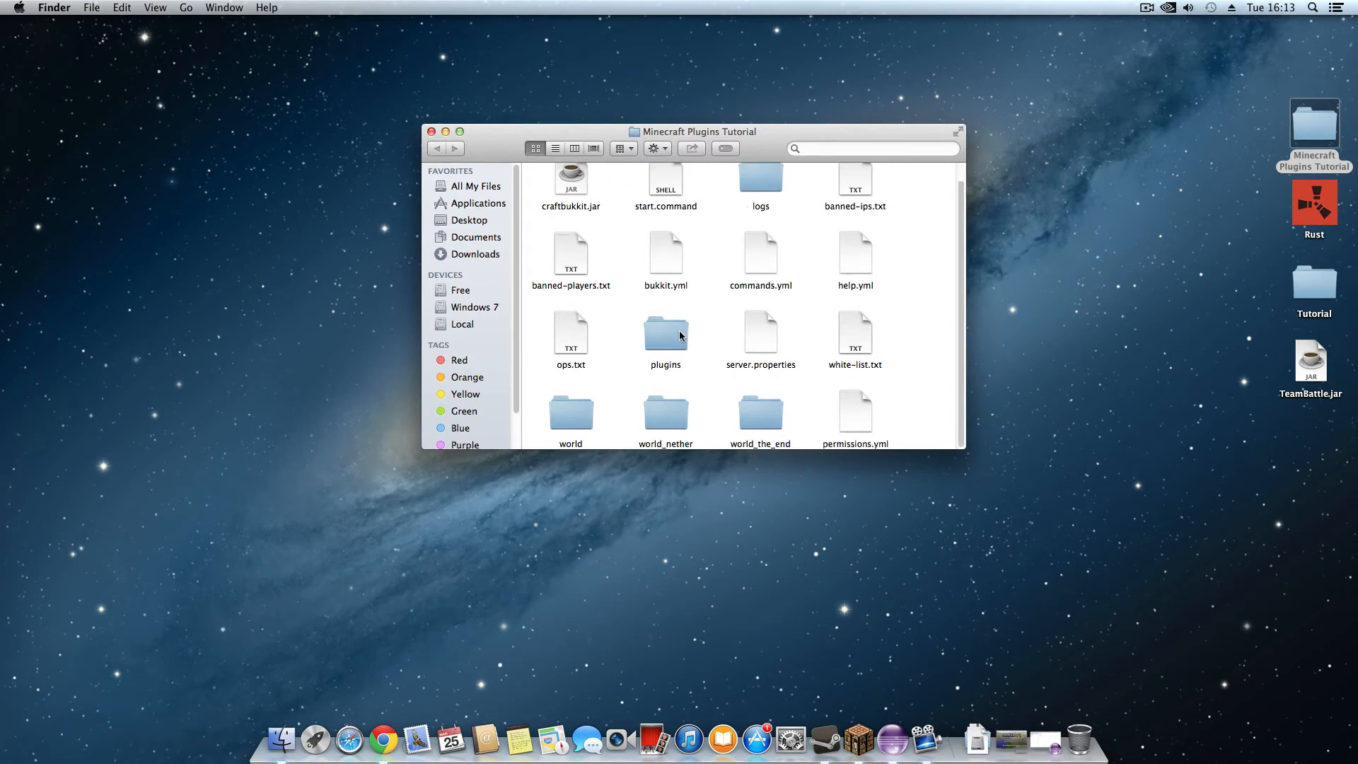
{"action": "double_click", "coordinate": [665, 330]}
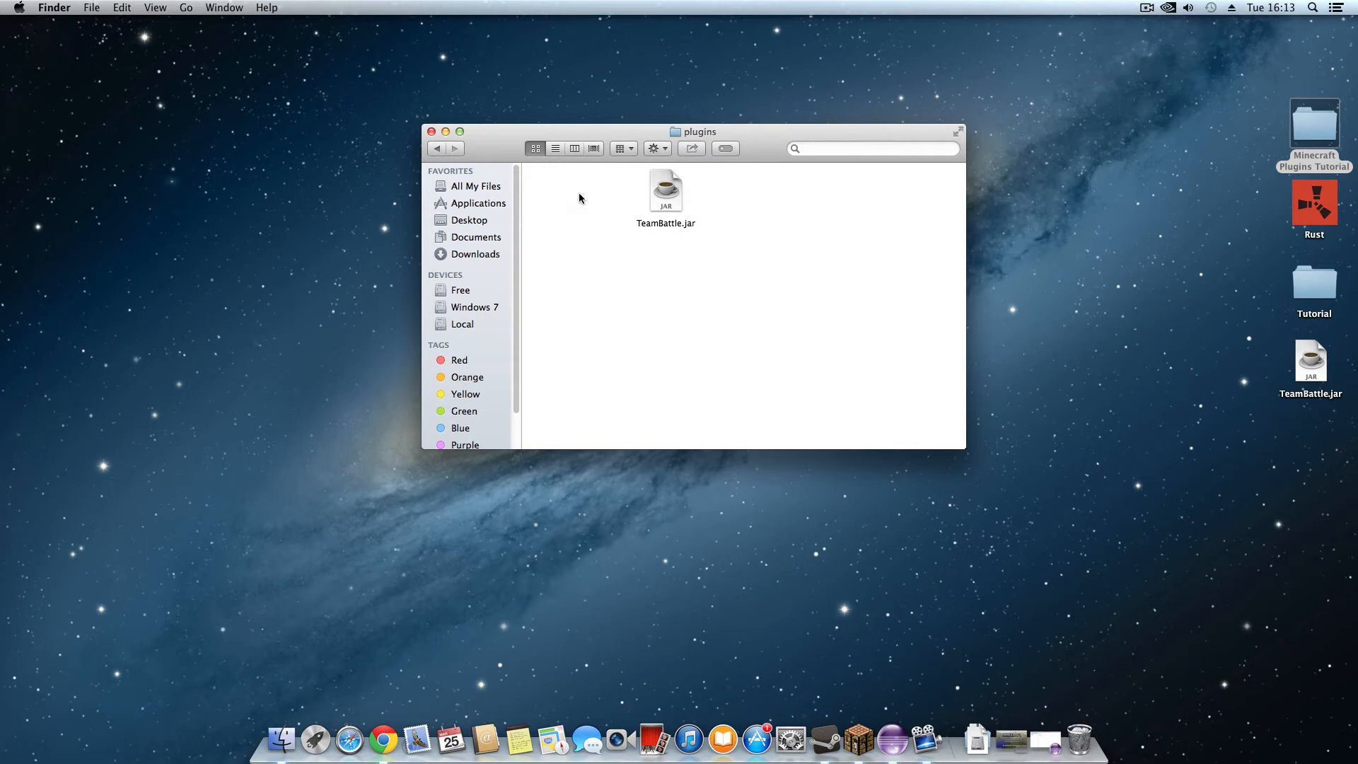
{"action": "left_click", "coordinate": [665, 189]}
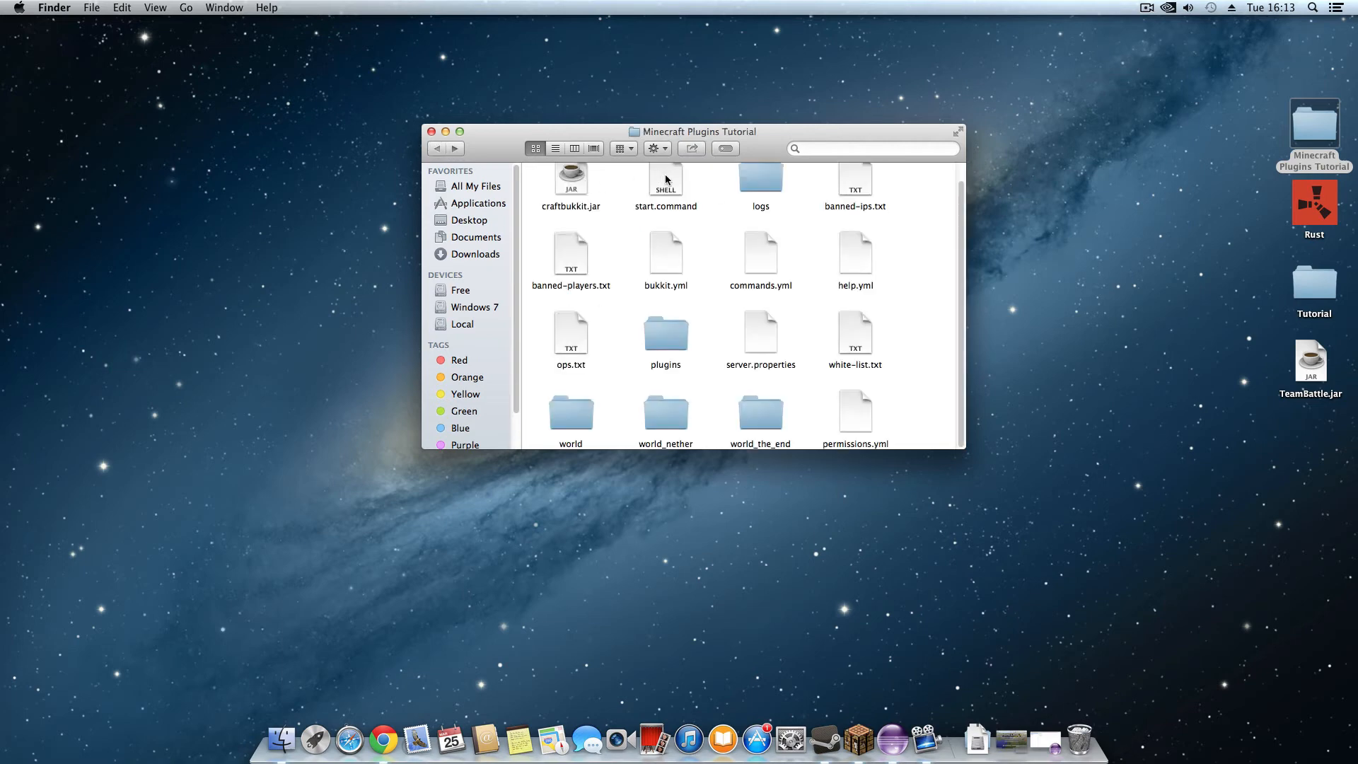
{"action": "double_click", "coordinate": [665, 178]}
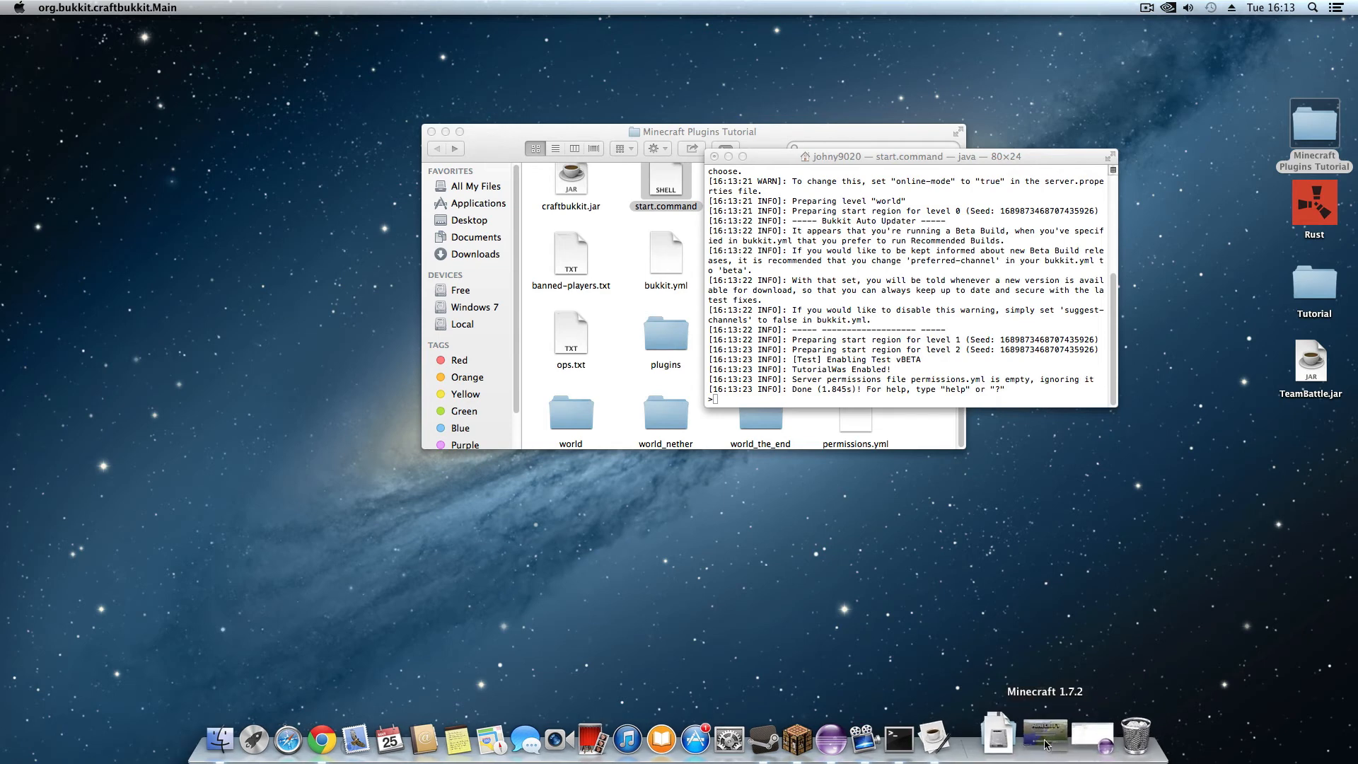
Switch to Minecraft and join the LocalHost server from the Multiplayer list
{"action": "left_click", "coordinate": [1044, 744]}
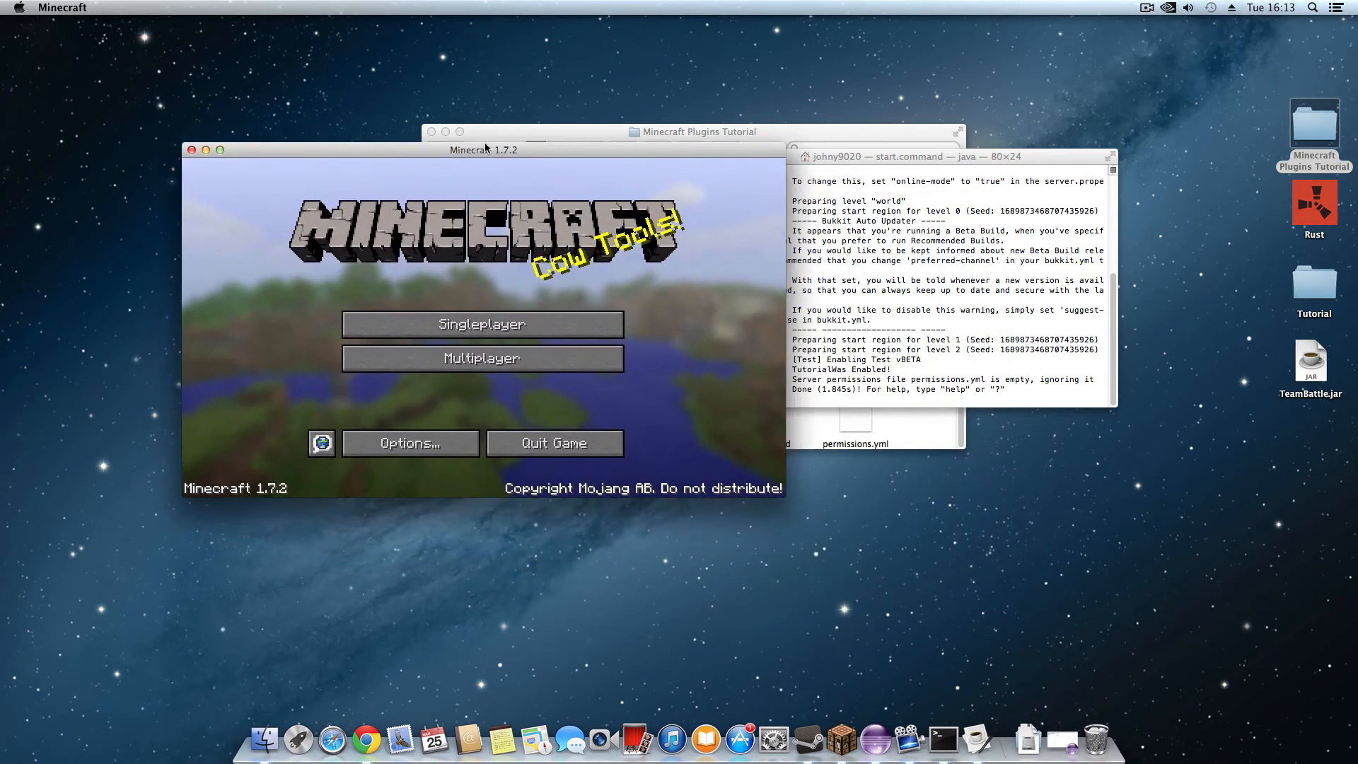
{"action": "left_click", "coordinate": [481, 358]}
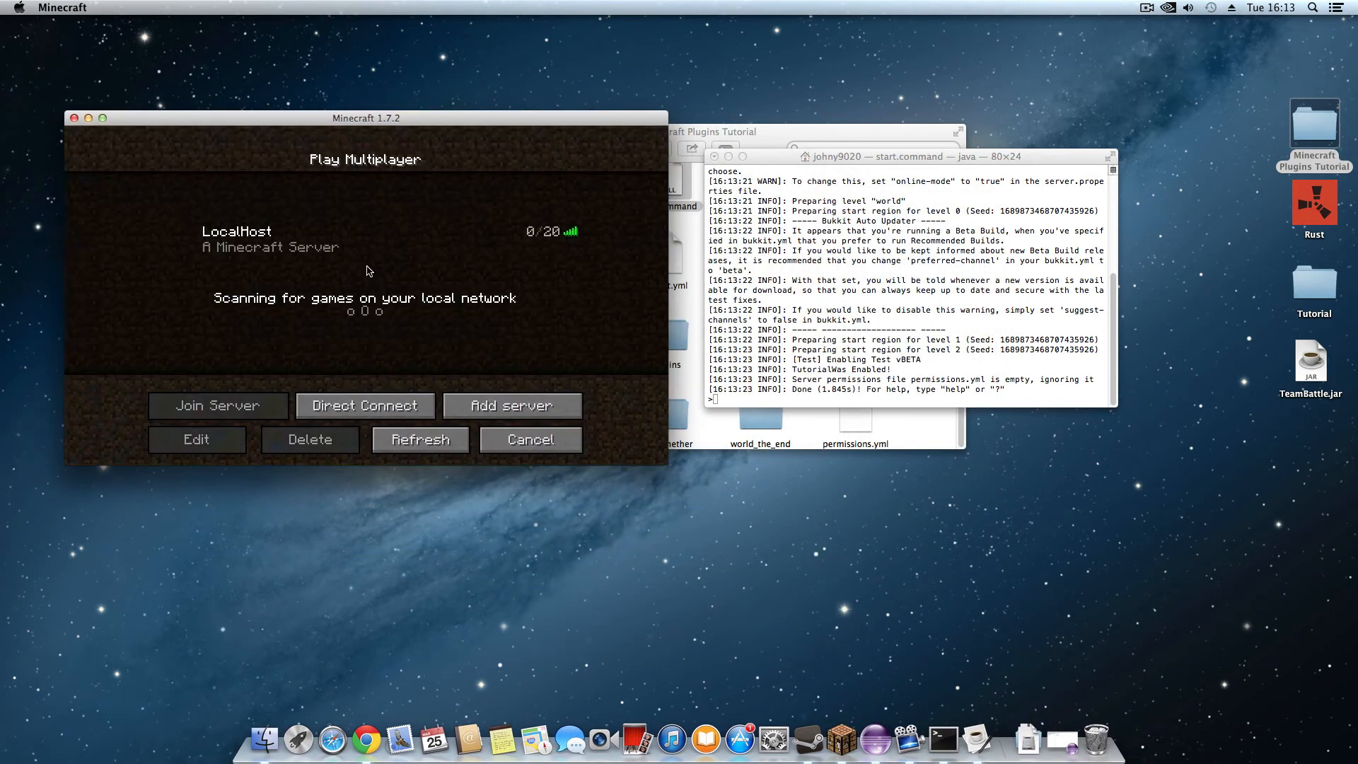
{"action": "left_click", "coordinate": [218, 404]}
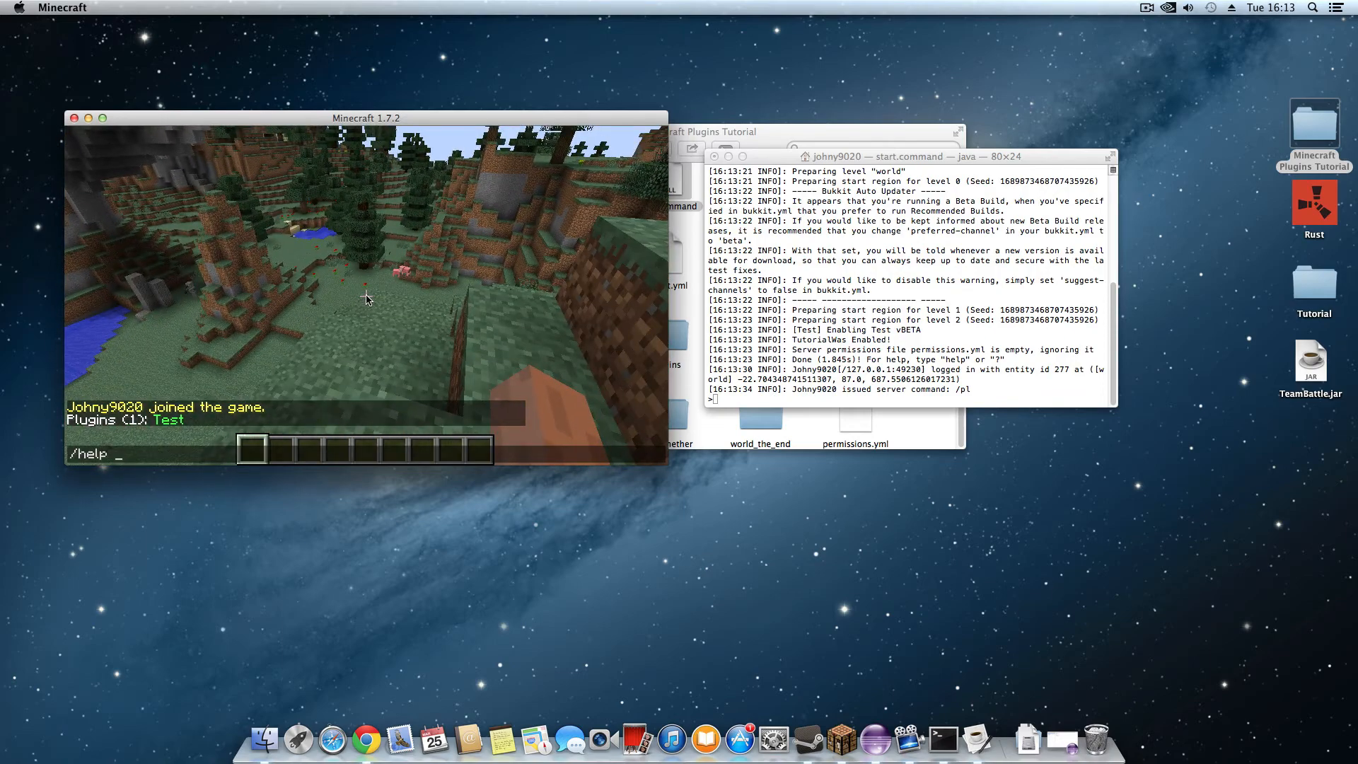
Run /help test, /heal, then /gamemode 0 and /heal again in chat
{"action": "type", "text": "/help test"}
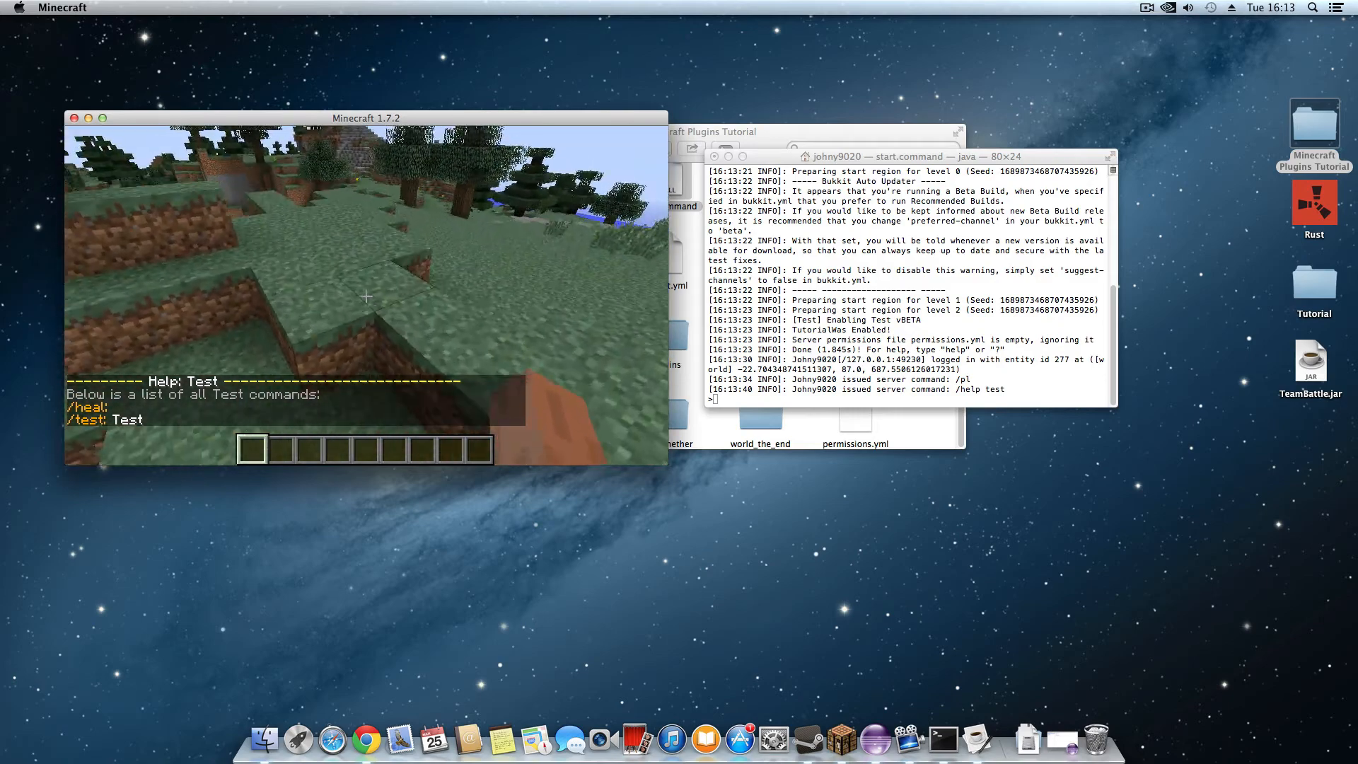
{"action": "type", "text": "/h"}
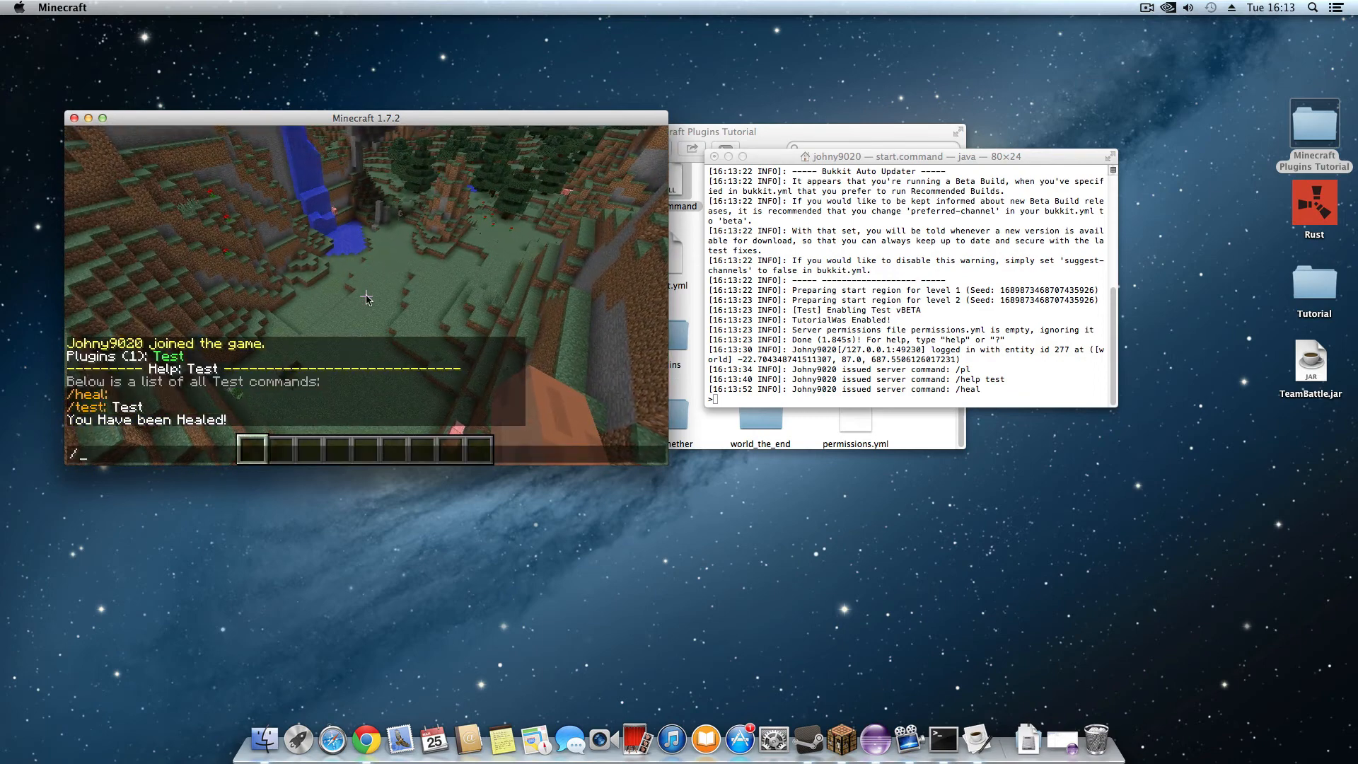
{"action": "type", "text": "/gamemode"}
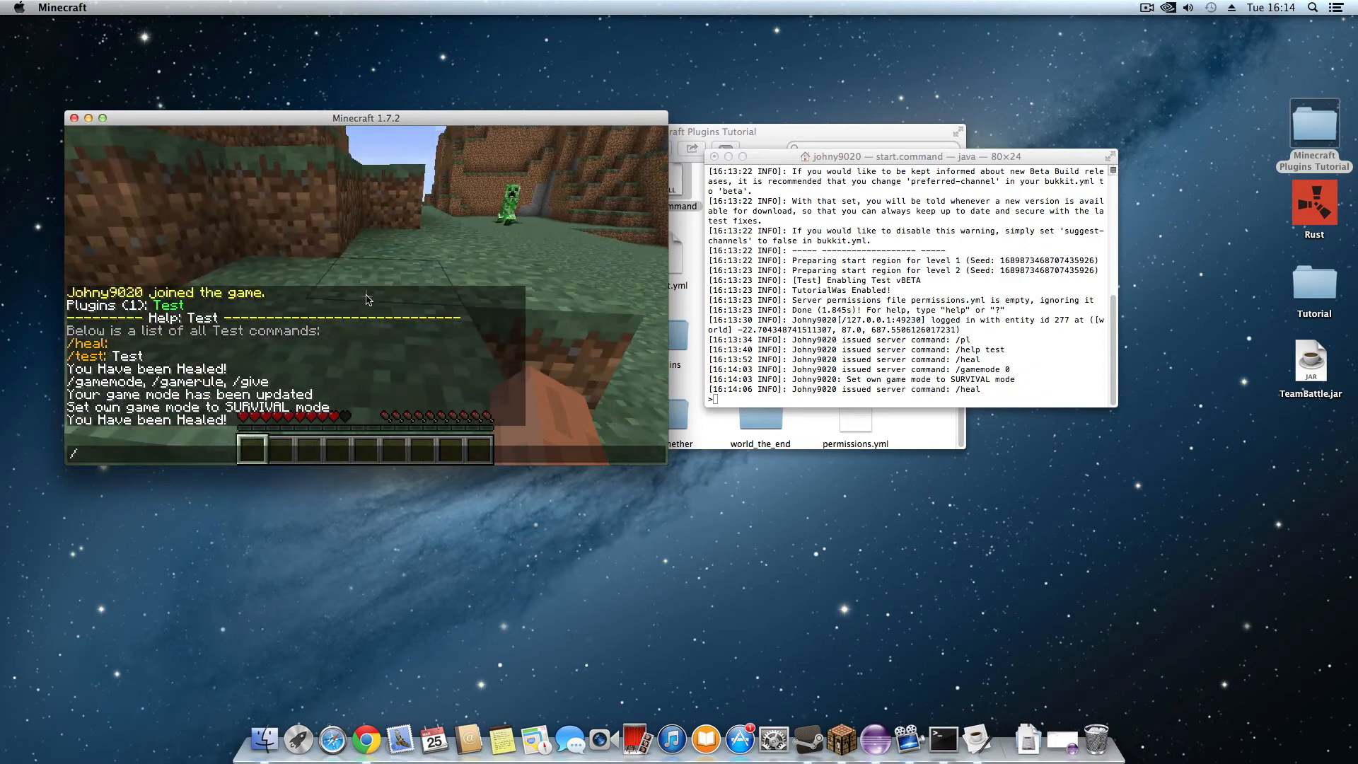
Run /gamemode 1, /heal with an extra argument, and start typing /heal johny
{"action": "type", "text": "/gamemode"}
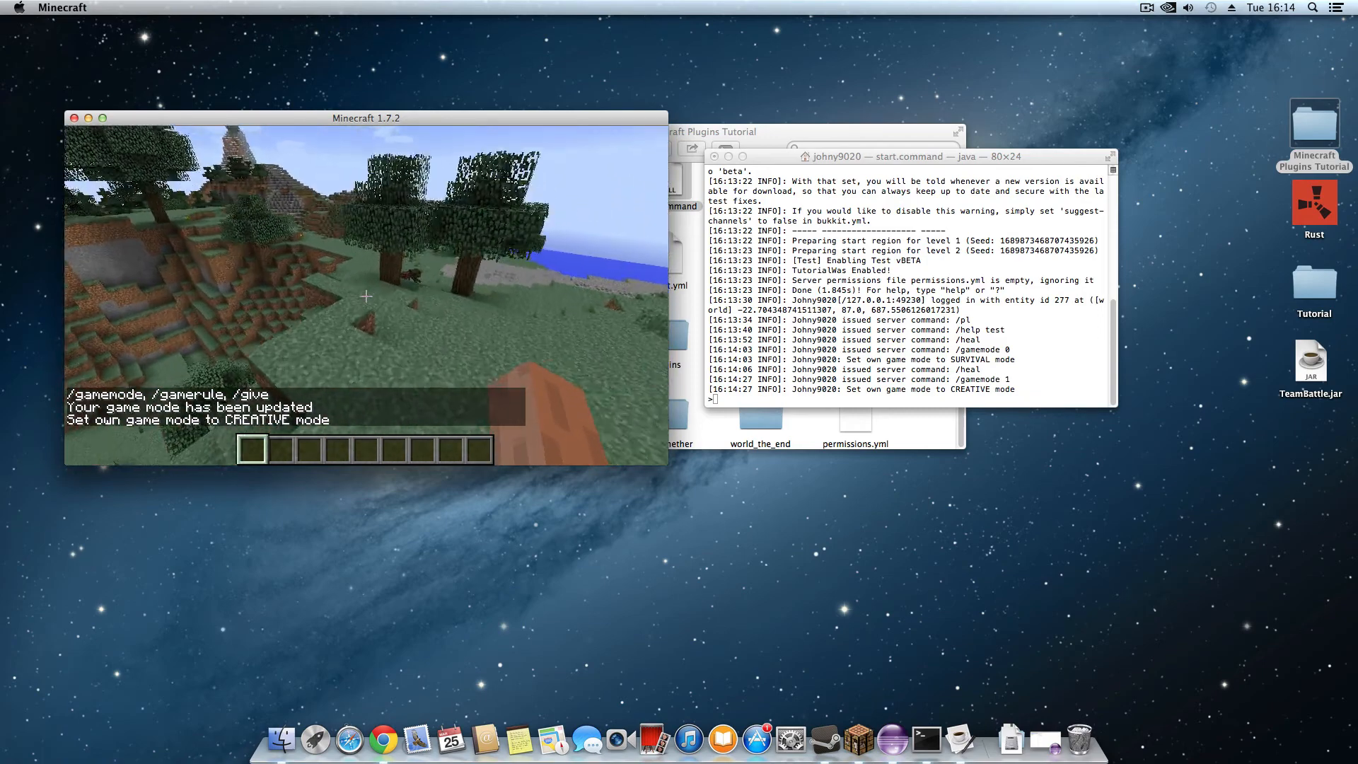
{"action": "type", "text": "/HE"}
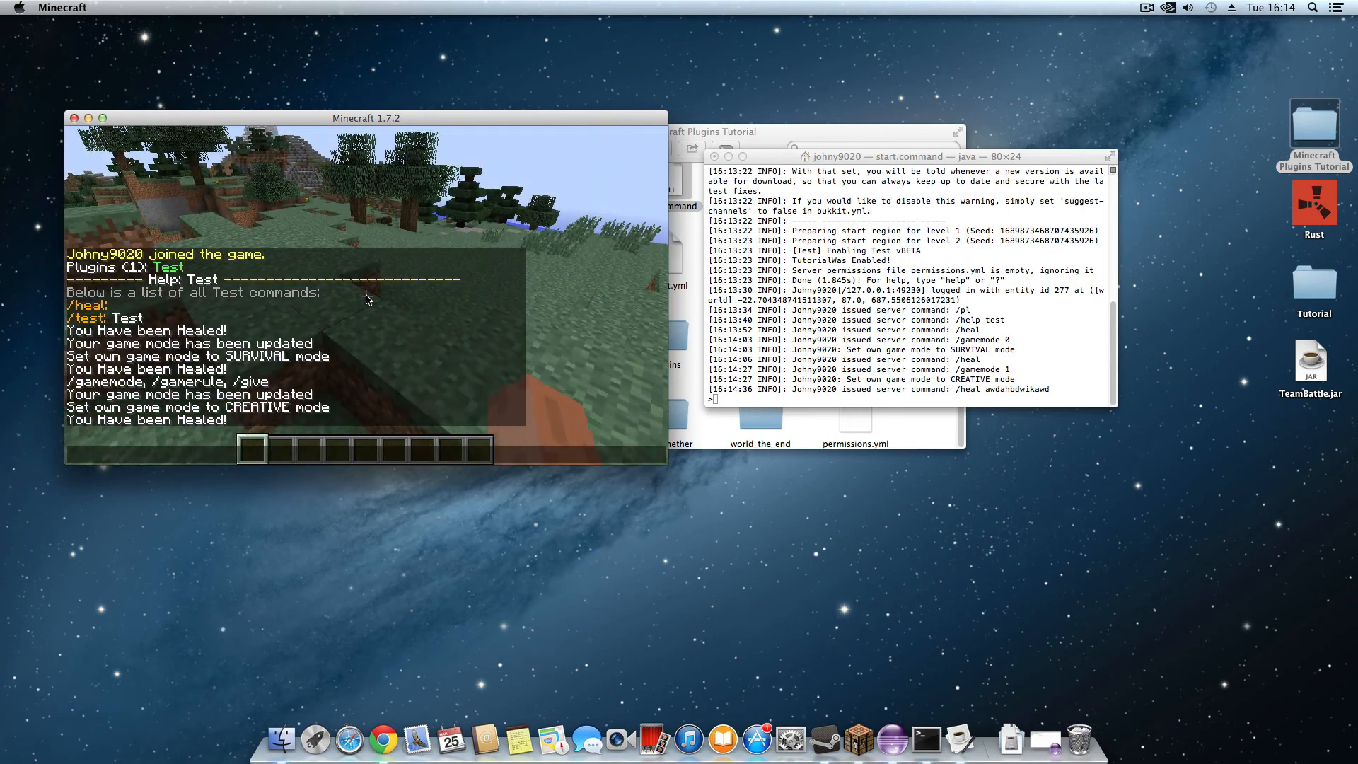
{"action": "type", "text": "/heal johny"}
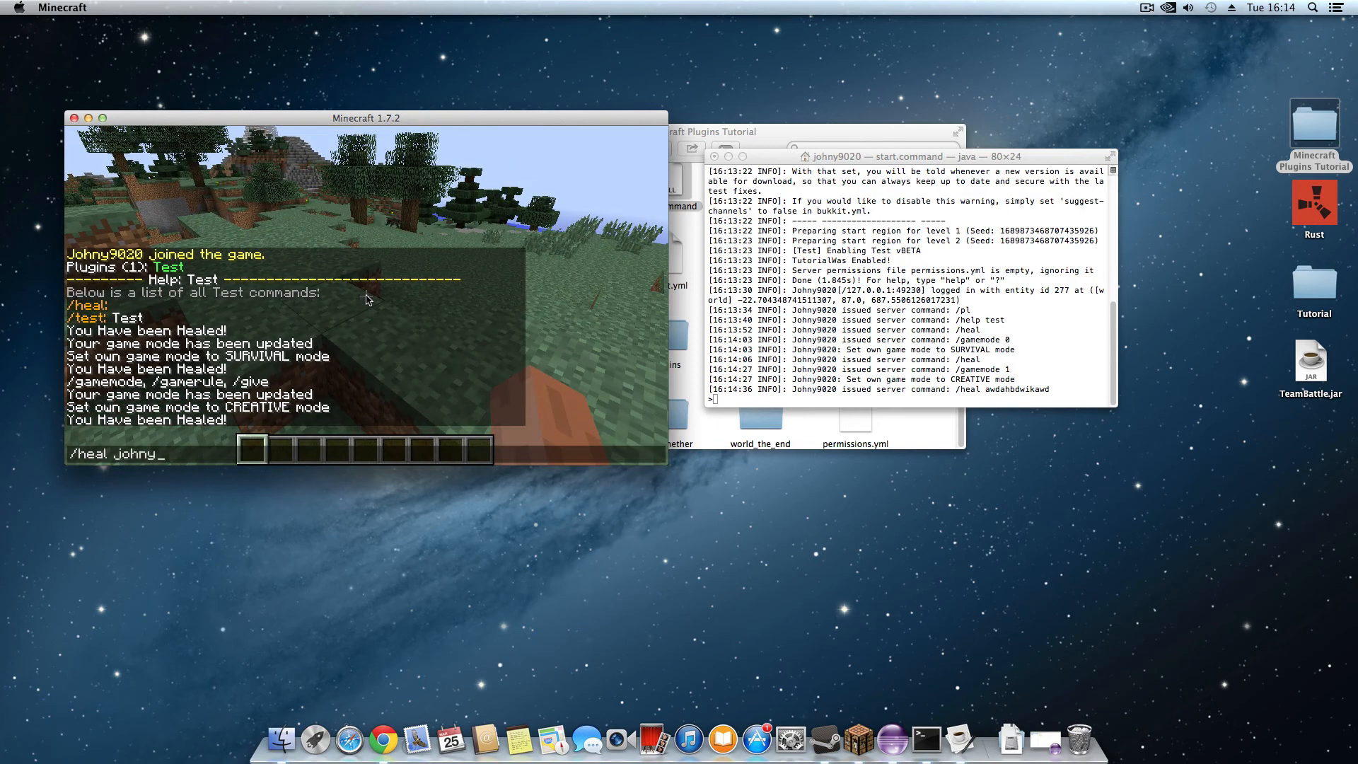